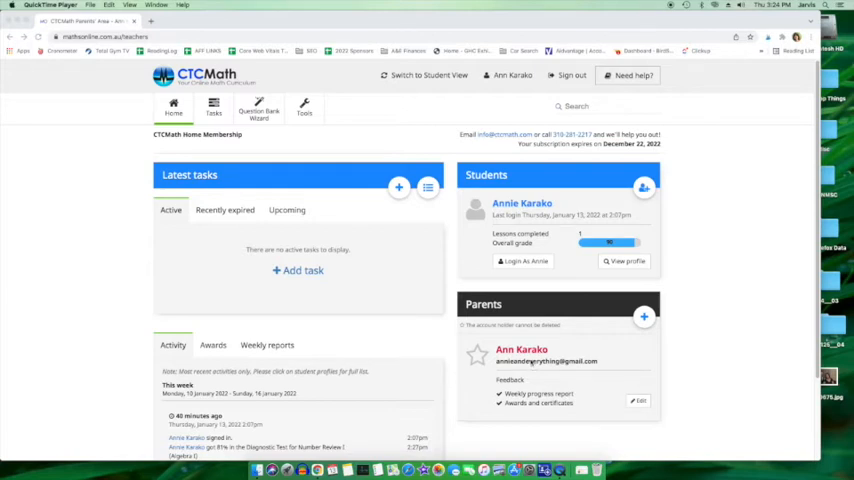
mouse_move(427, 258)
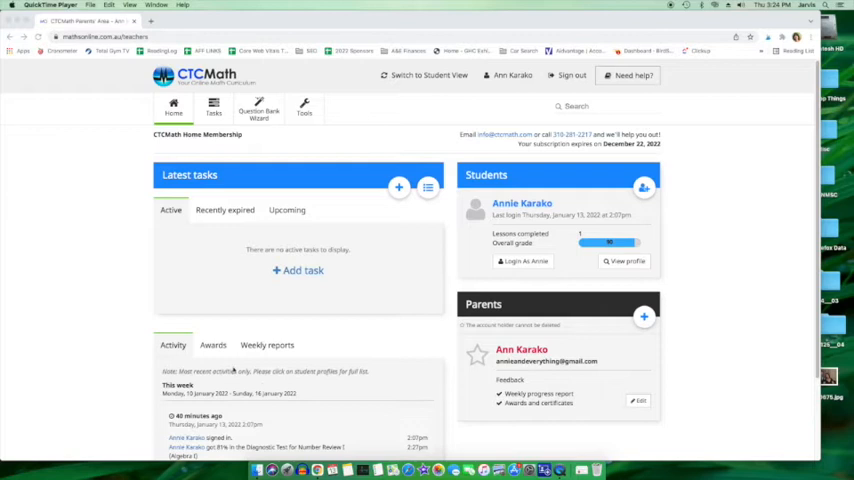
Step: Switch from the parent portal into the student view
scroll("down", 3)
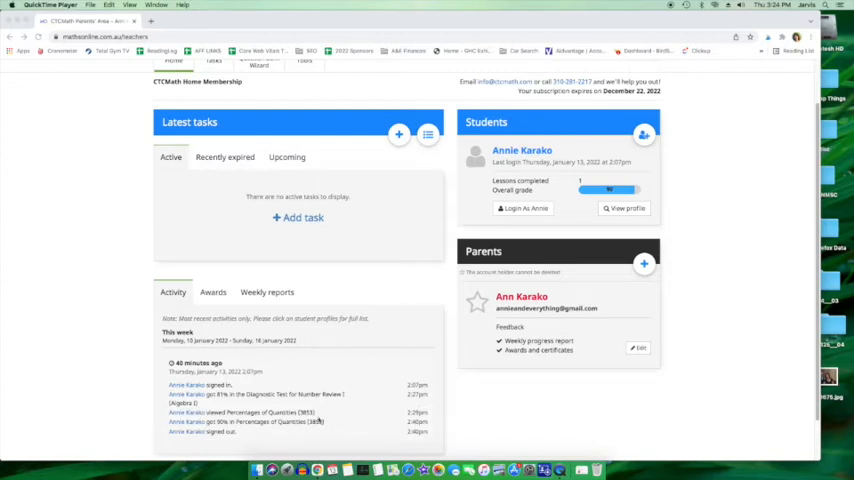
mouse_move(345, 418)
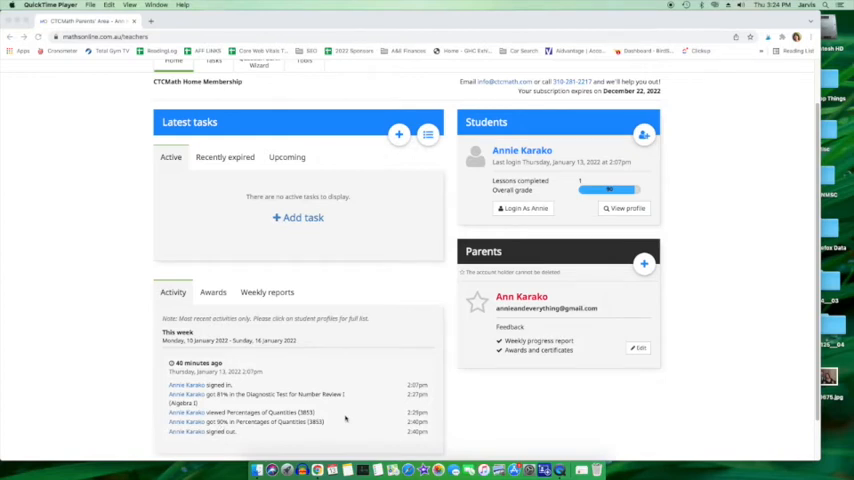
scroll("down", 3)
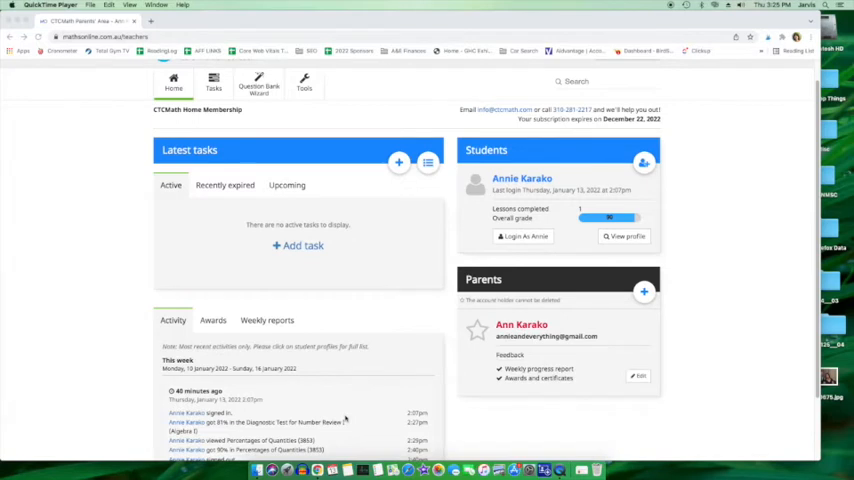
scroll("up", 3)
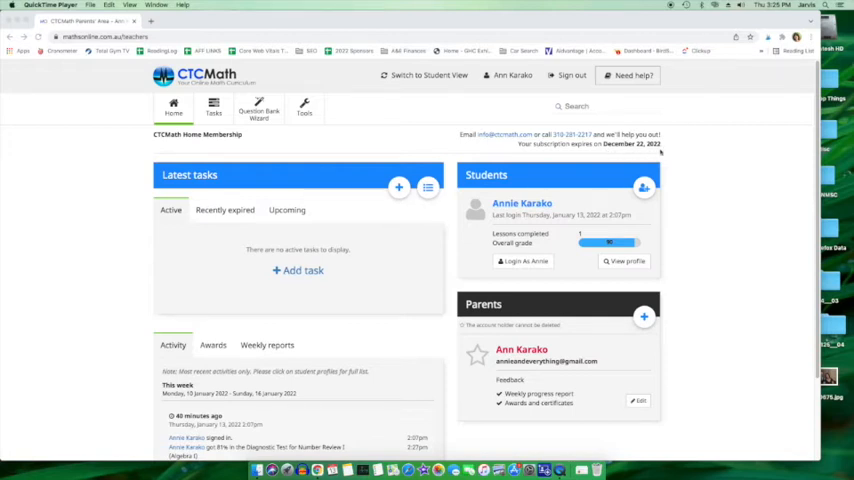
mouse_move(525, 131)
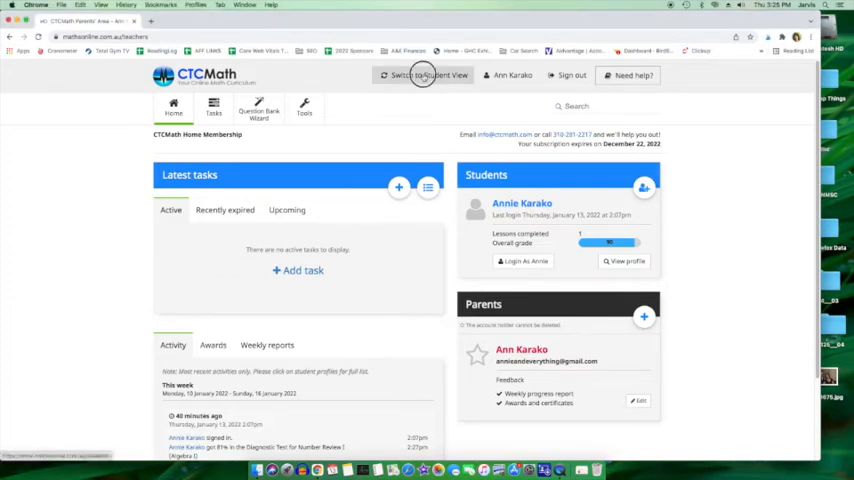
left_click(428, 75)
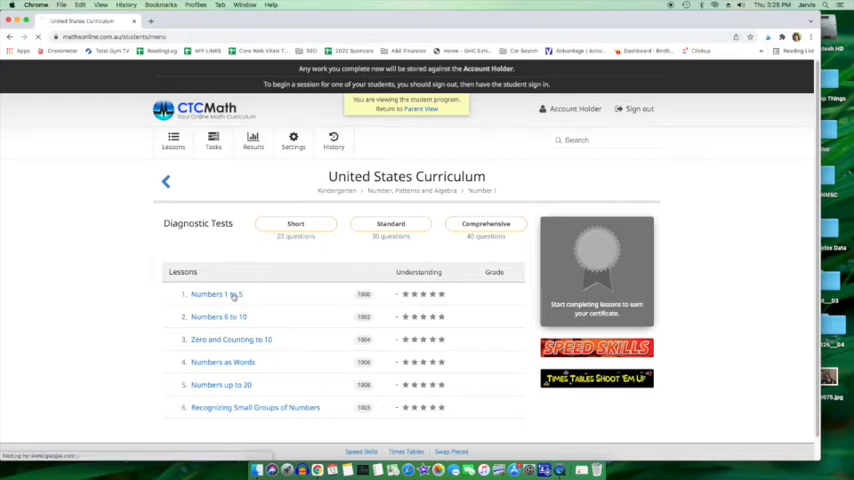
Step: Open the Numbers 1 to 5 lesson questions and submit 1 as the first answer
left_click(210, 294)
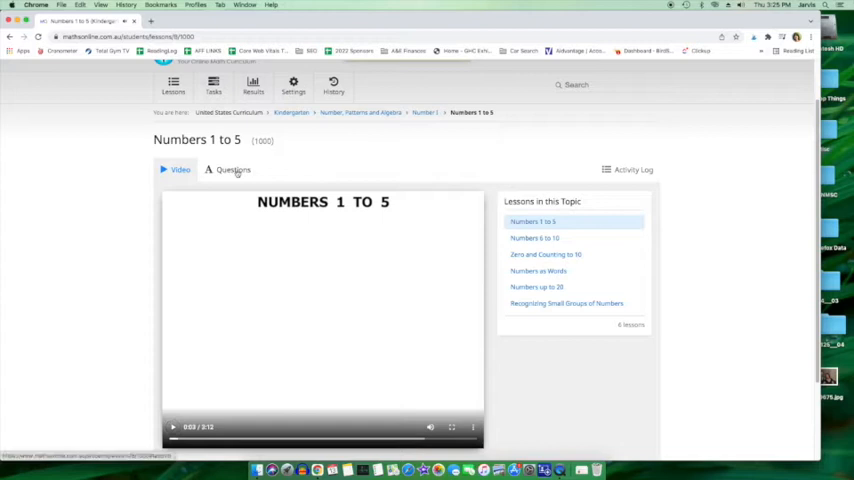
left_click(233, 169)
type("1")
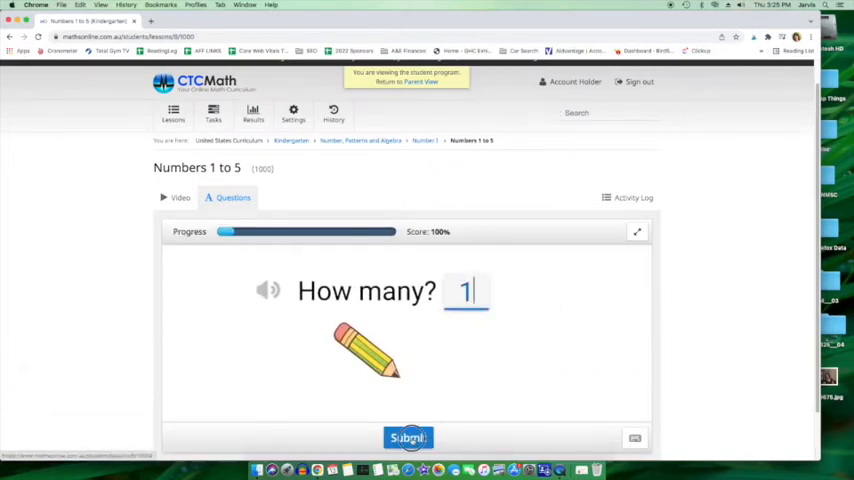
left_click(407, 438)
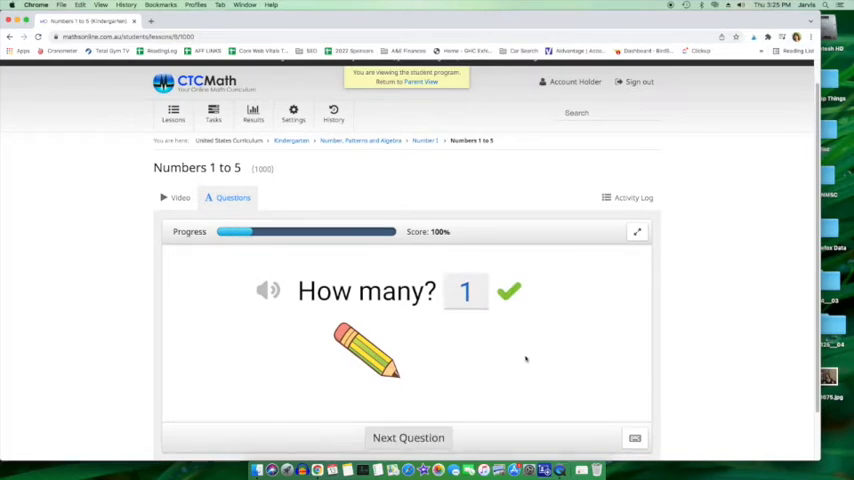
mouse_move(539, 262)
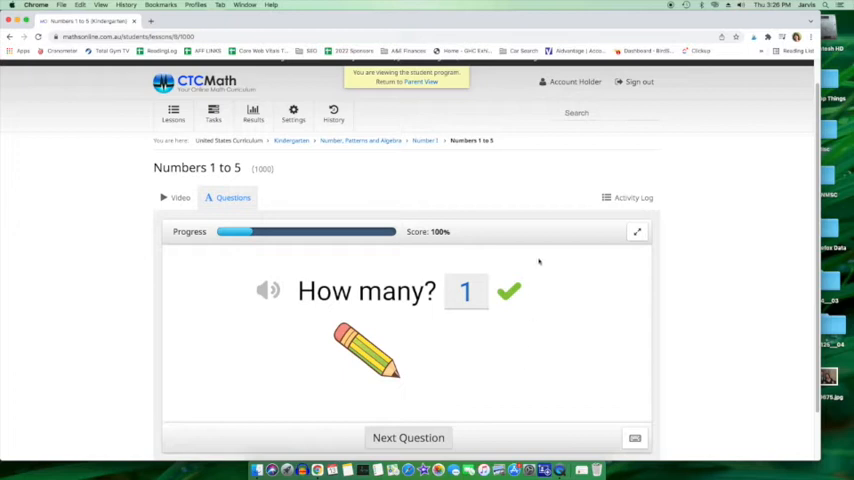
mouse_move(488, 184)
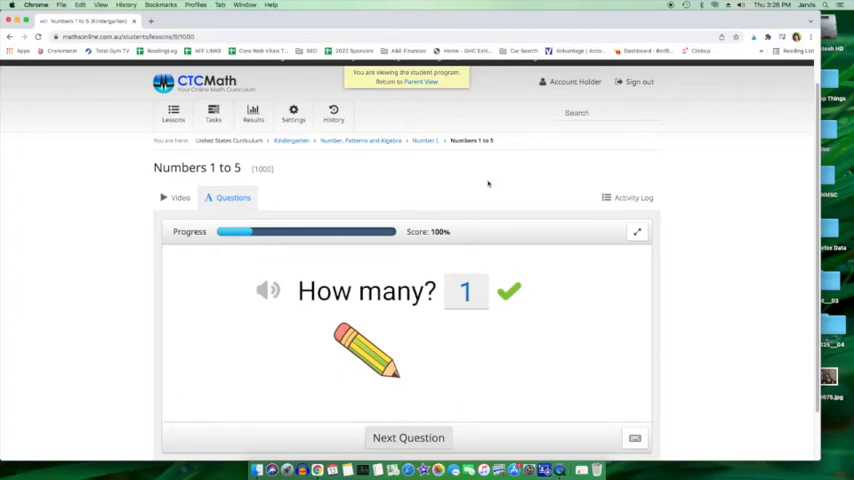
mouse_move(422, 85)
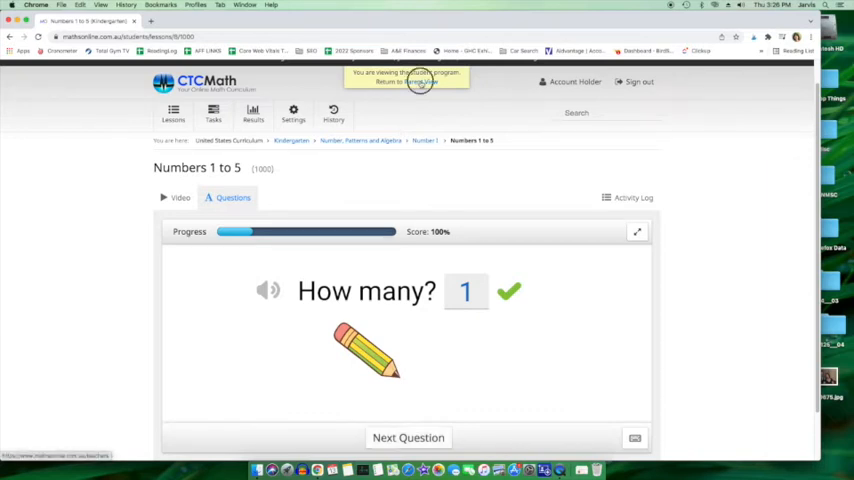
Step: Leave student view using Return to Parent View in the yellow banner
left_click(416, 82)
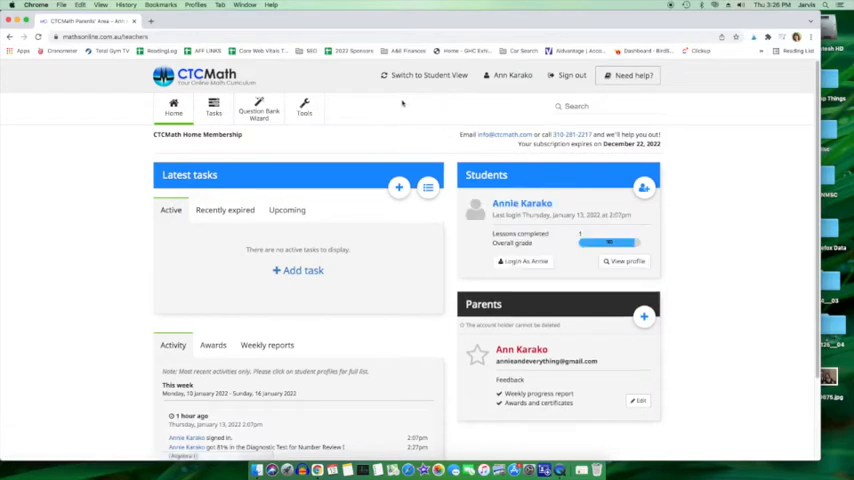
mouse_move(436, 264)
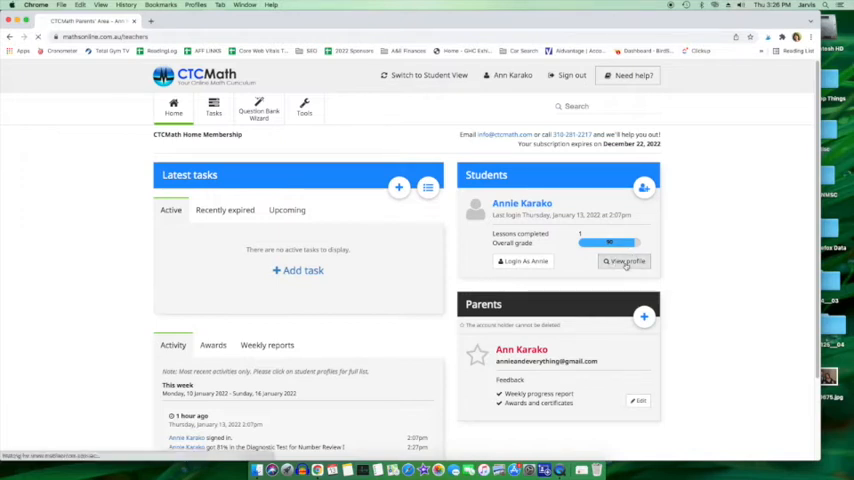
Step: Open the student's profile and switch the Detailed report course to Algebra I
left_click(625, 261)
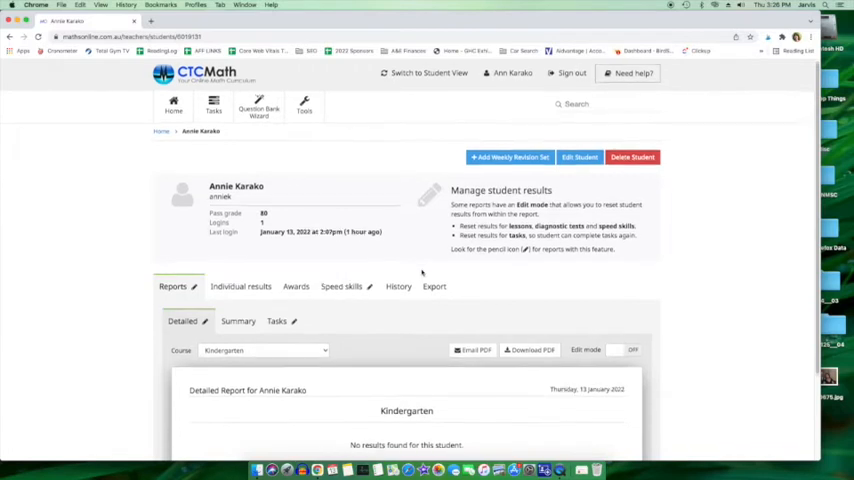
scroll("down", 3)
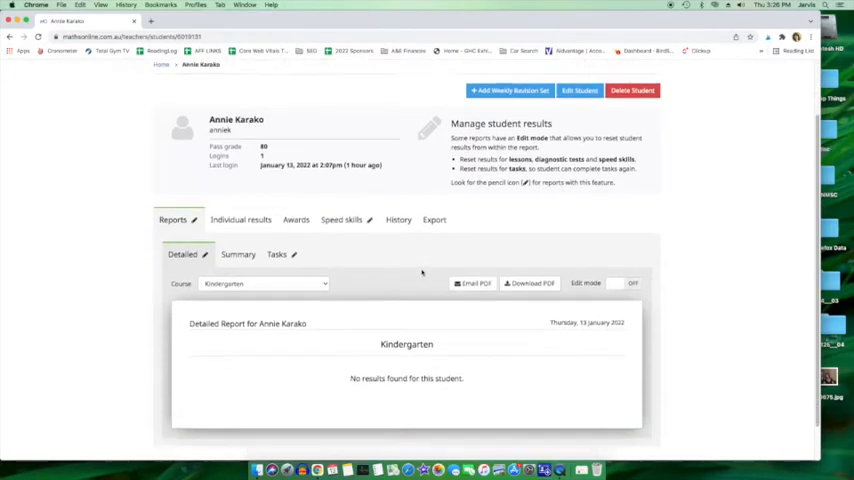
scroll("up", 3)
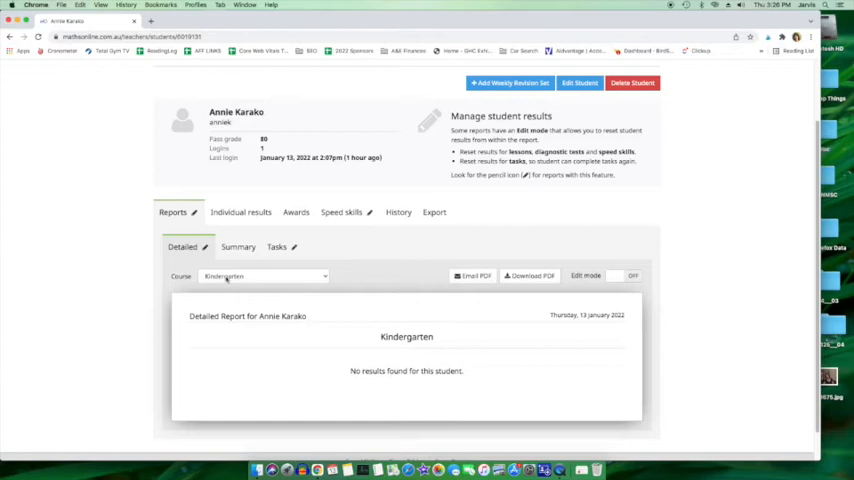
left_click(264, 276)
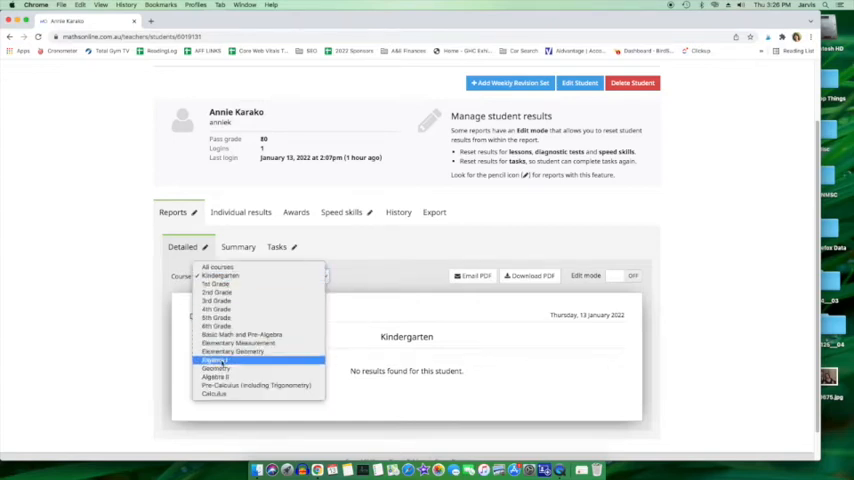
left_click(213, 360)
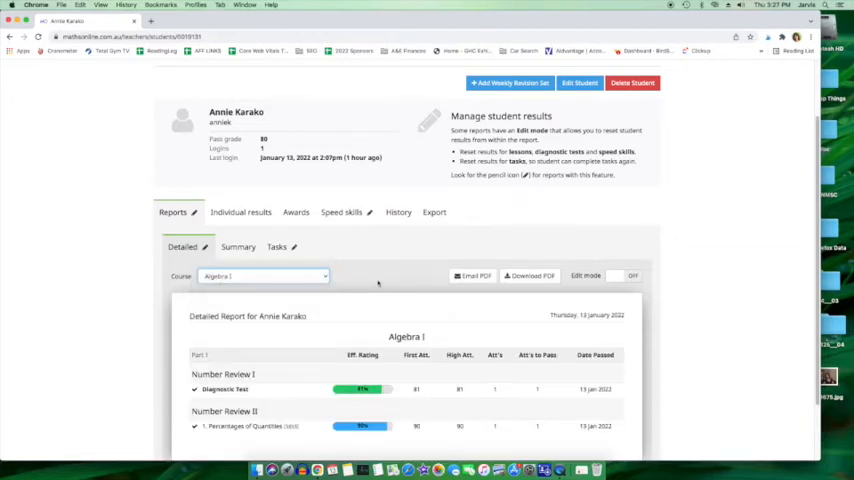
scroll("down", 3)
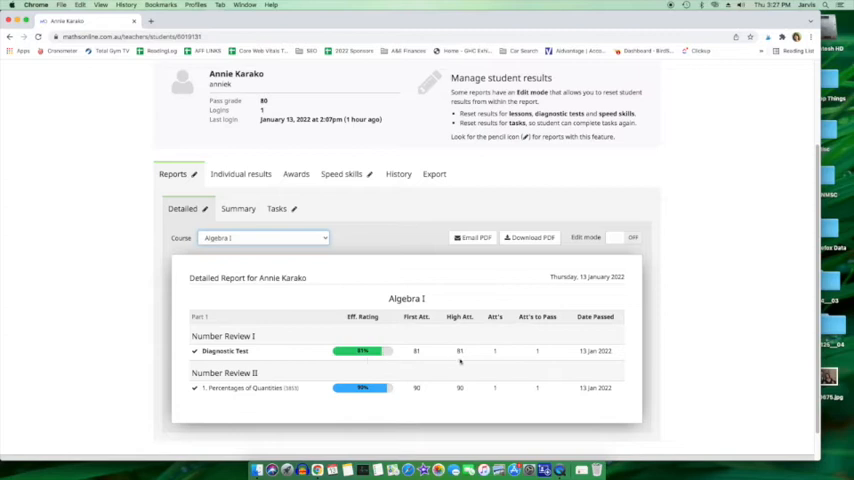
mouse_move(268, 403)
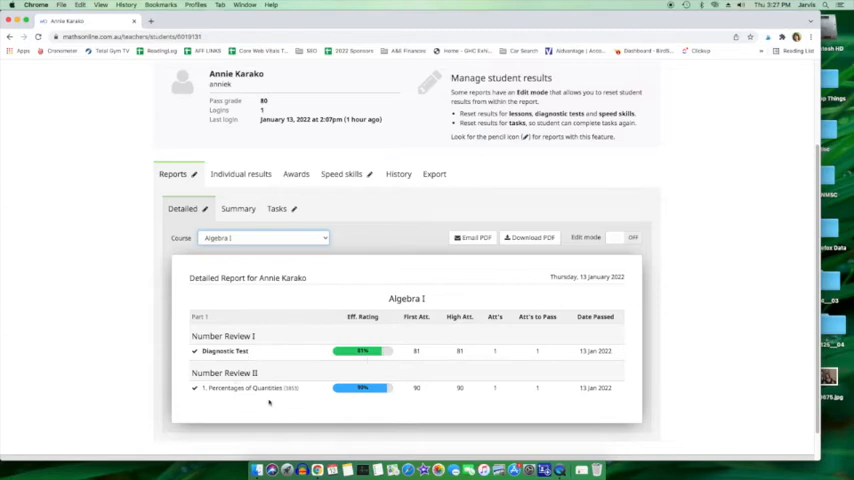
mouse_move(447, 357)
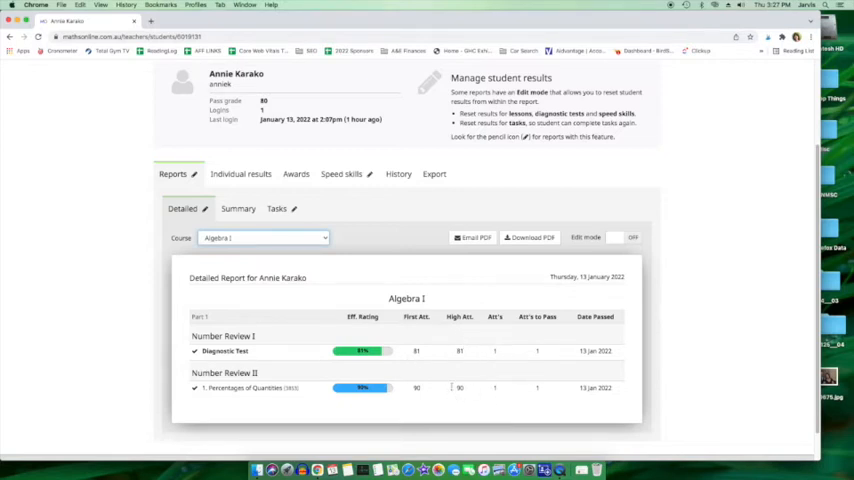
mouse_move(499, 368)
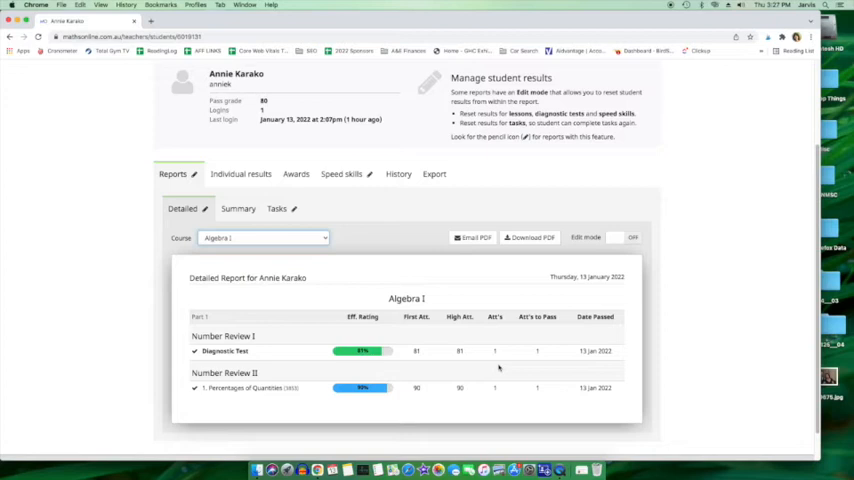
mouse_move(567, 380)
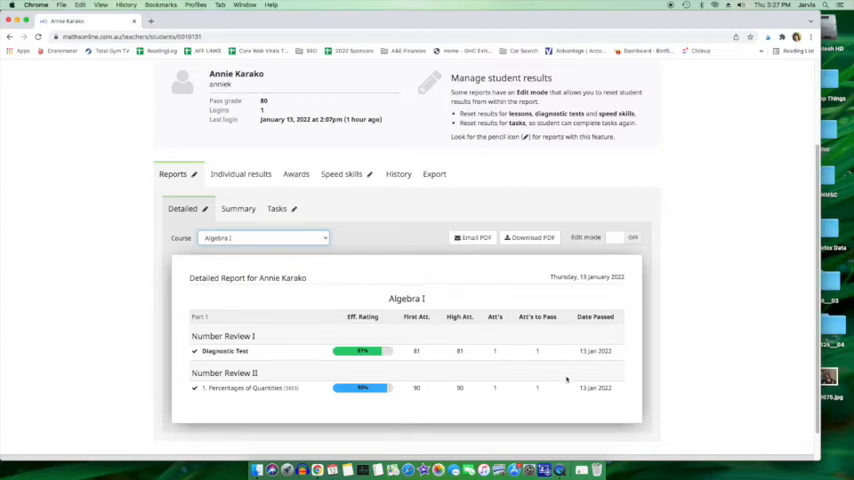
mouse_move(418, 338)
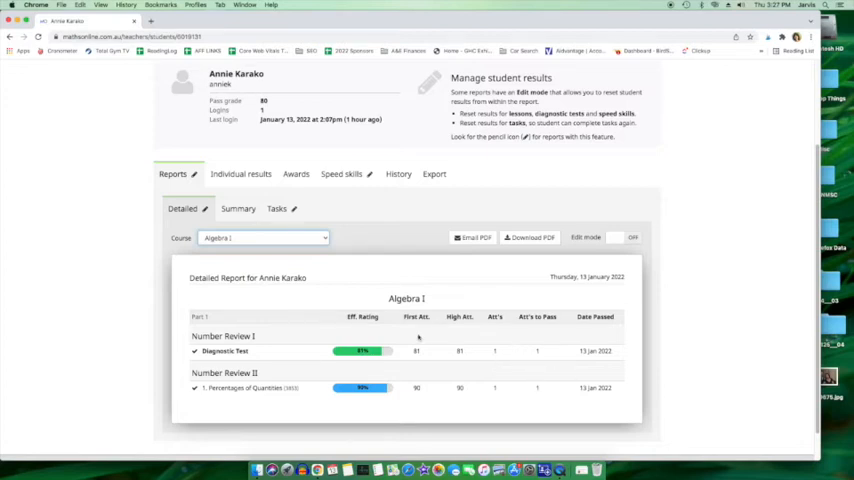
scroll("down", 3)
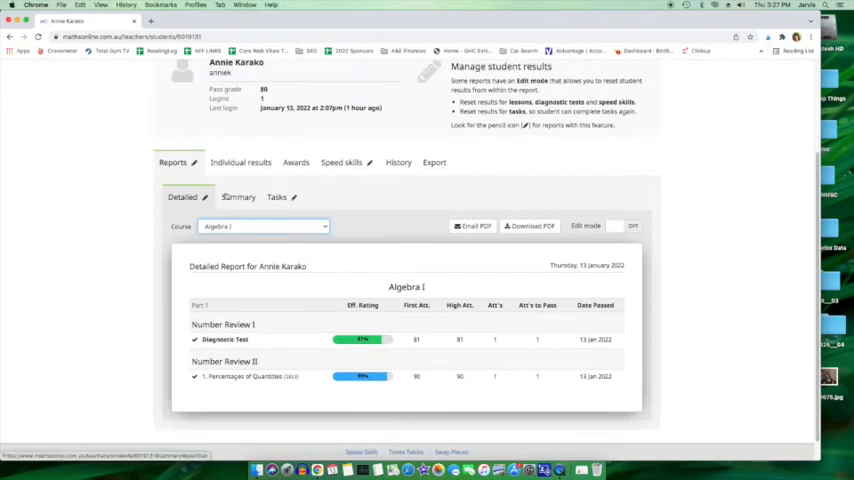
Step: Switch the Summary report course to Algebra I: 1 of 145 lessons, 90% average
left_click(238, 197)
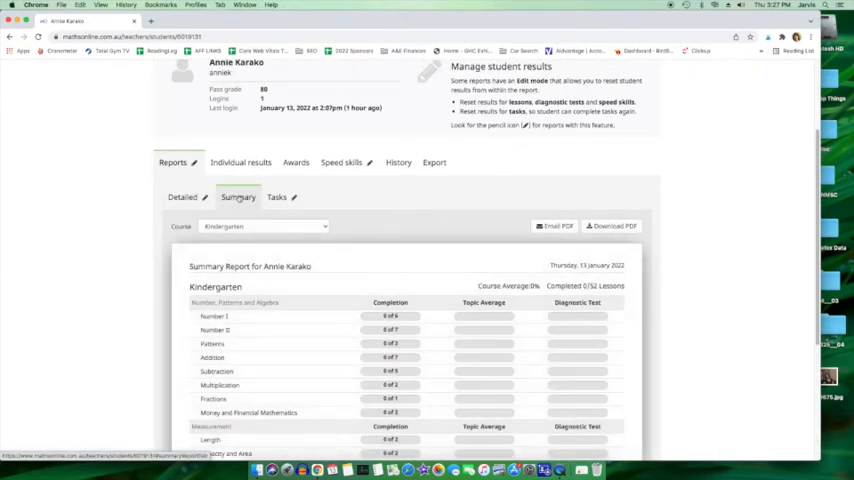
left_click(263, 226)
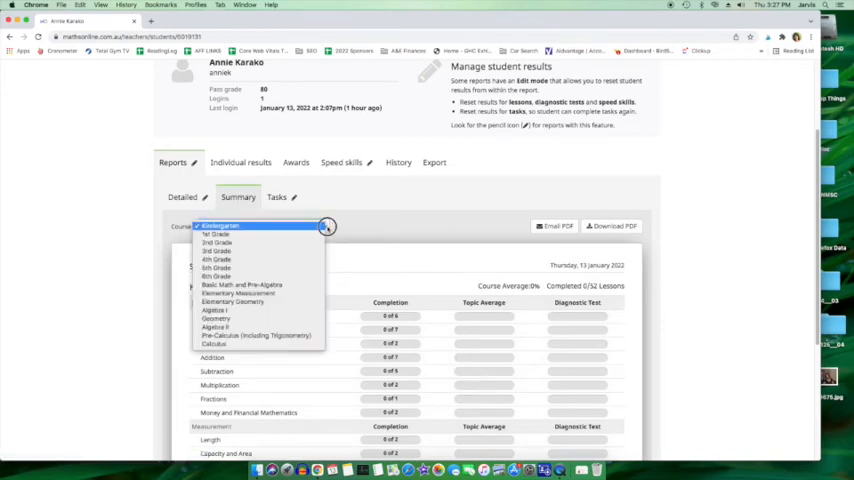
left_click(214, 311)
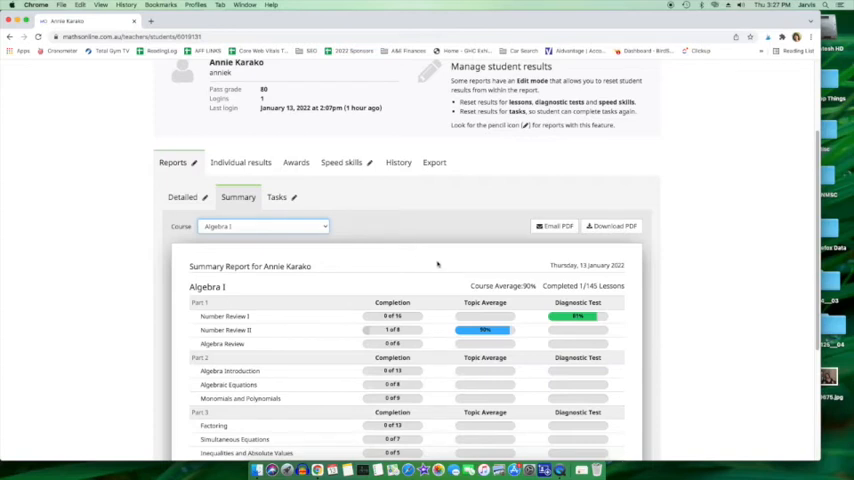
scroll("down", 3)
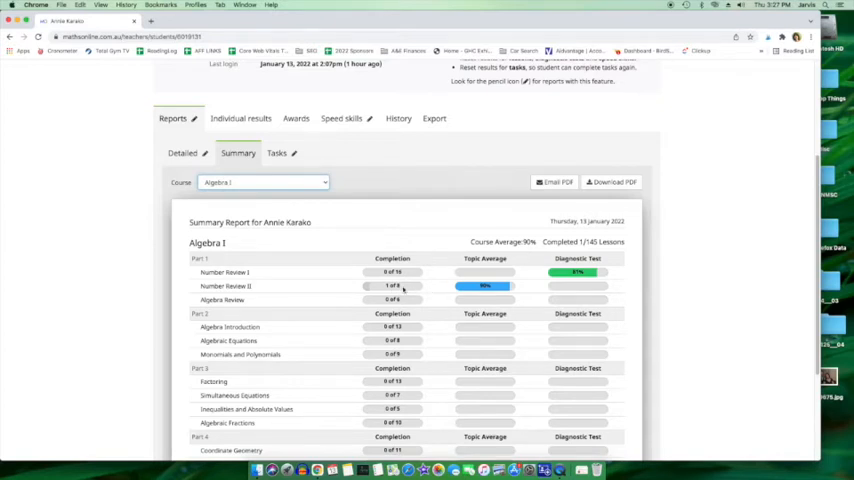
mouse_move(558, 297)
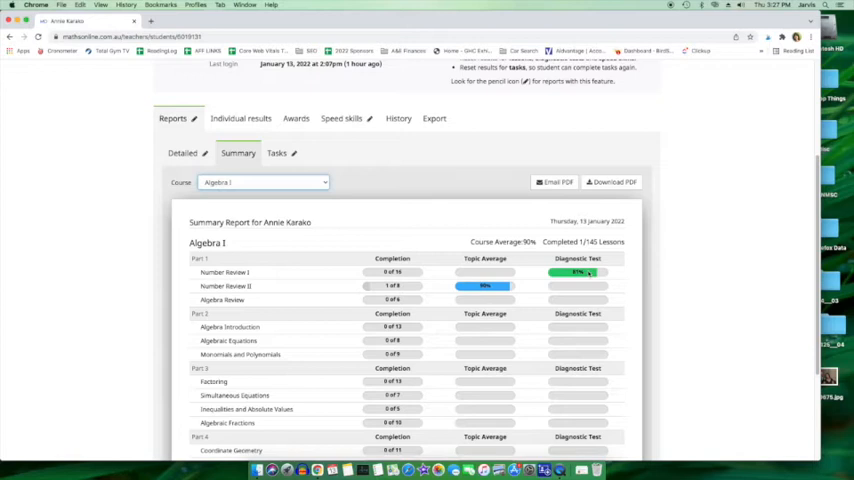
mouse_move(330, 278)
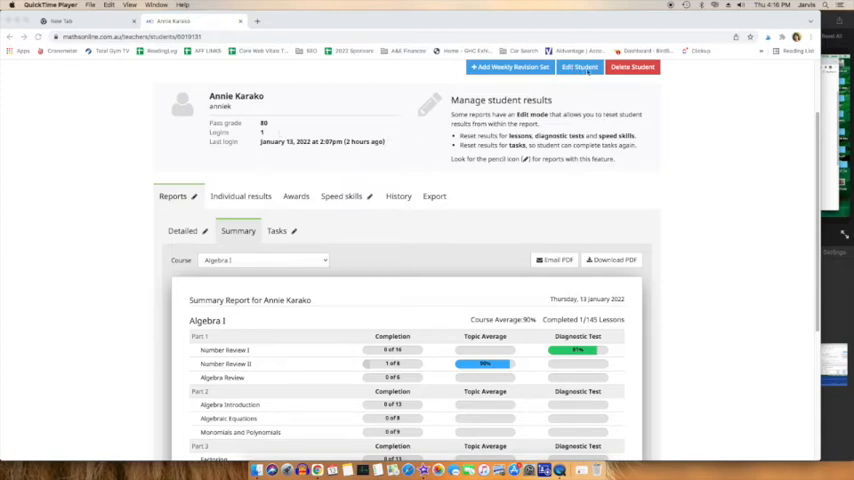
left_click(580, 67)
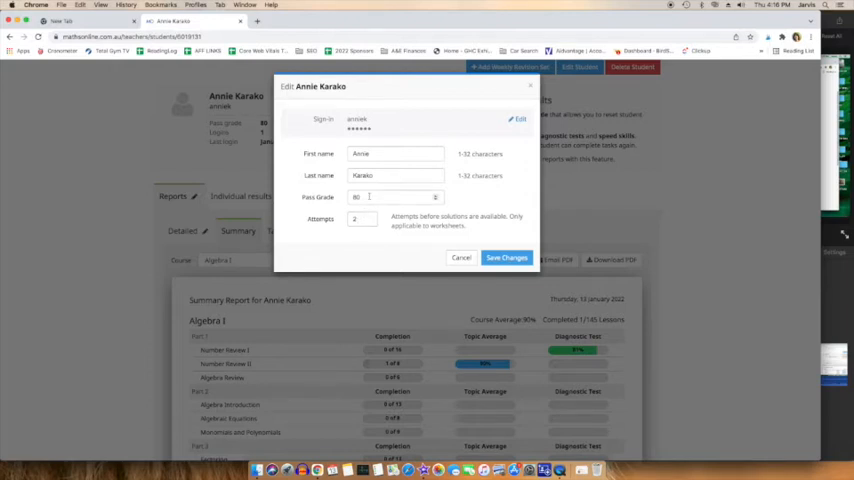
left_click(395, 197)
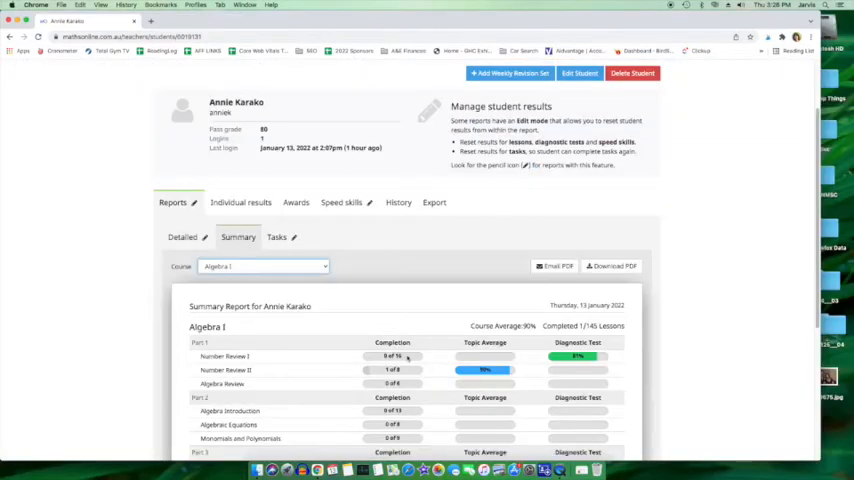
mouse_move(403, 388)
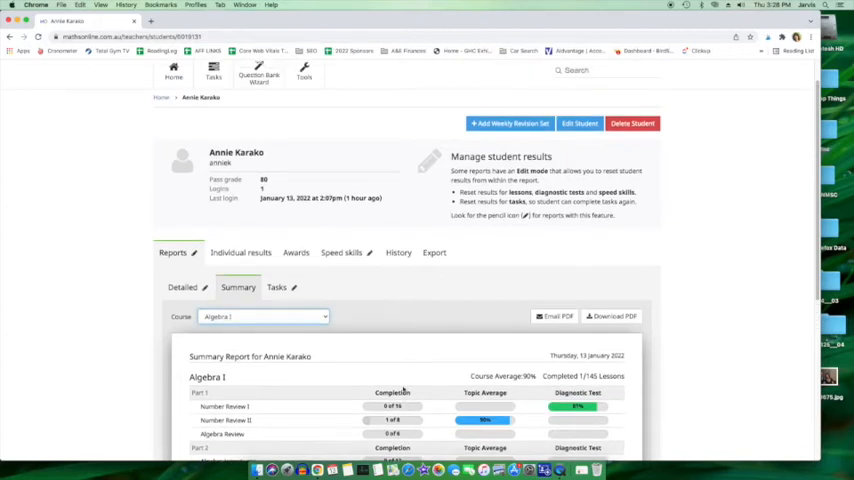
mouse_move(446, 334)
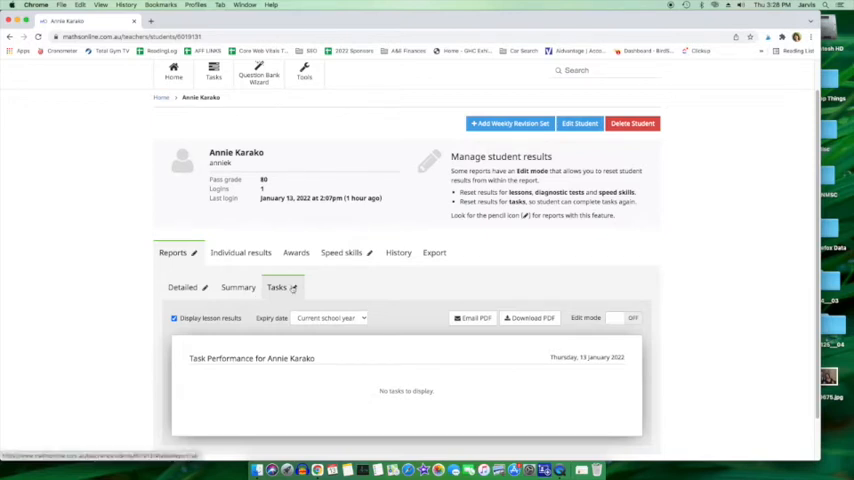
mouse_move(265, 303)
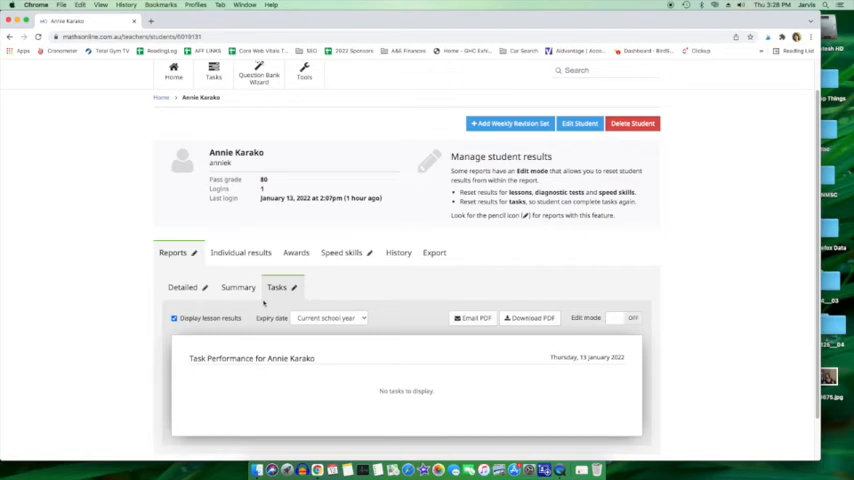
mouse_move(480, 166)
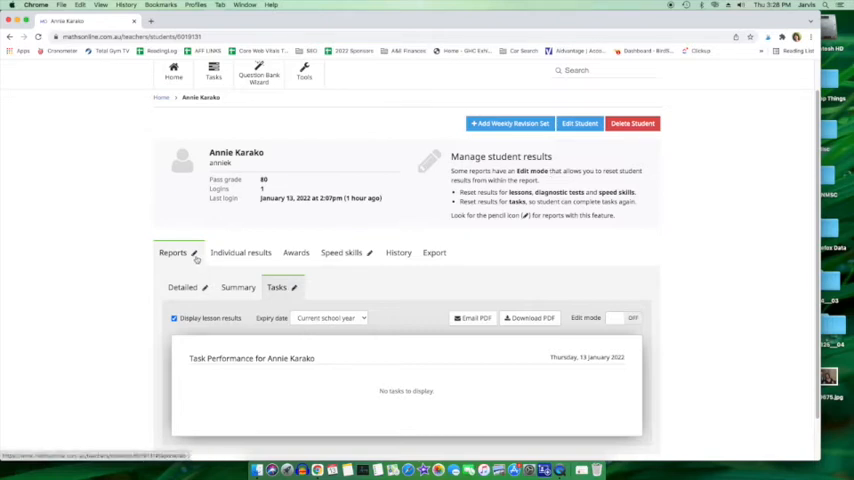
mouse_move(367, 272)
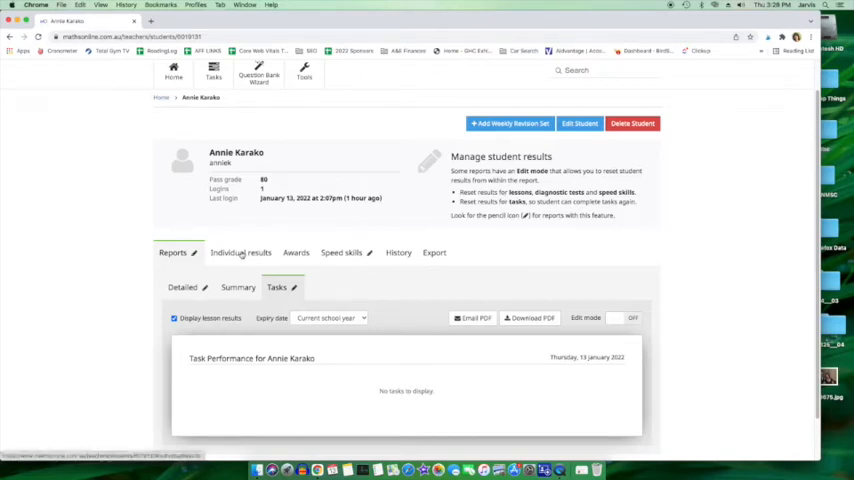
Step: Show Algebra I individual results, then the Diagnostic tests tab and its course selector
left_click(240, 252)
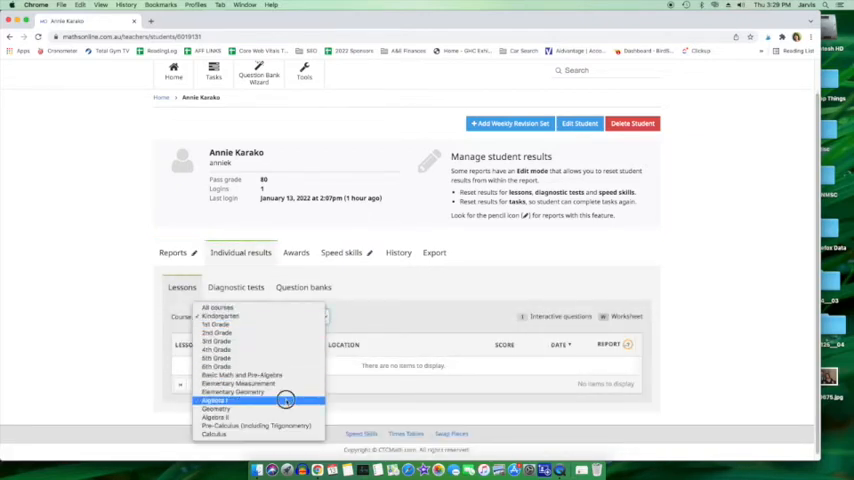
left_click(214, 400)
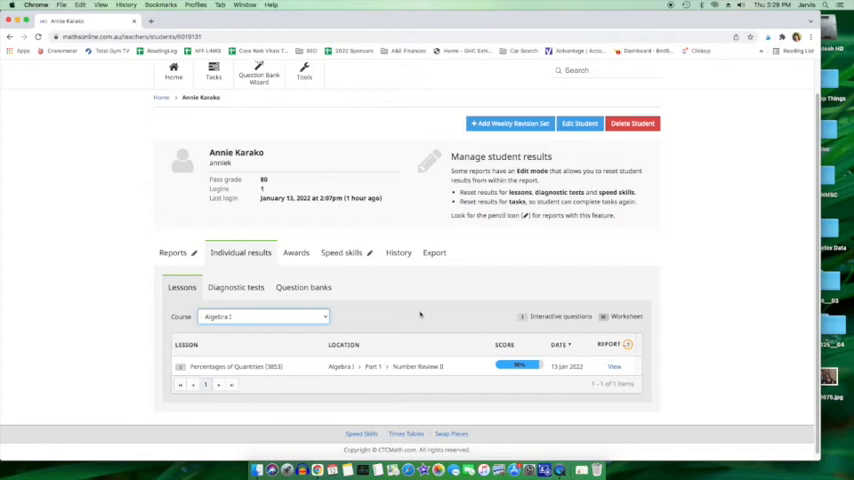
mouse_move(372, 375)
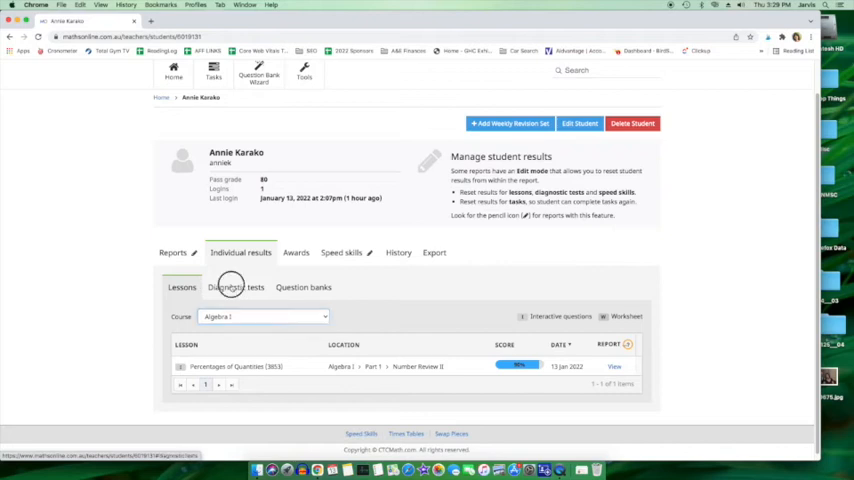
left_click(236, 287)
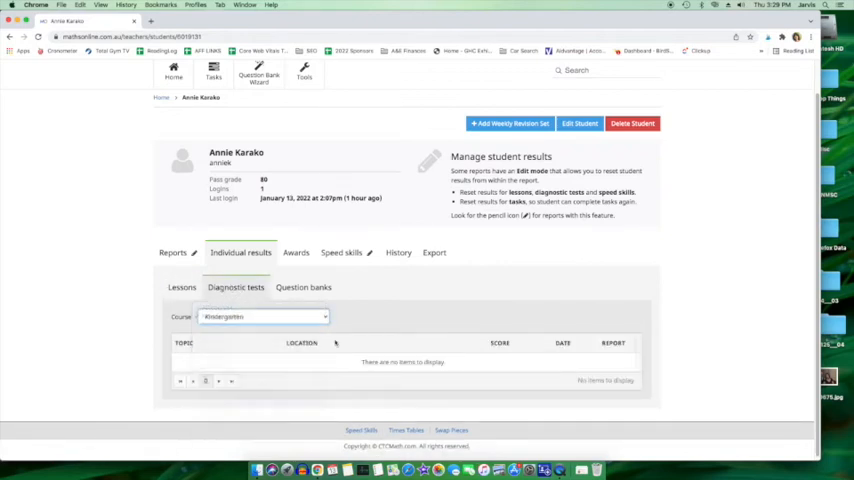
left_click(264, 316)
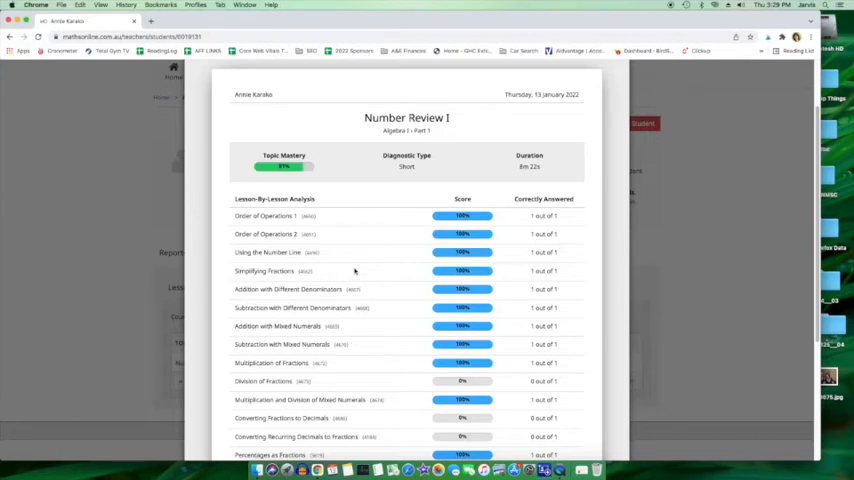
Step: Review the Number Review I diagnostic report, scored 13 of 16 (81%)
scroll("down", 3)
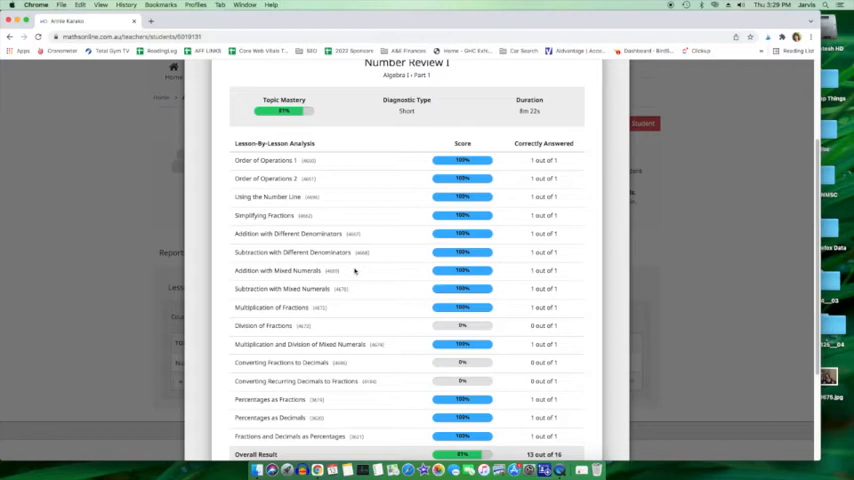
mouse_move(388, 282)
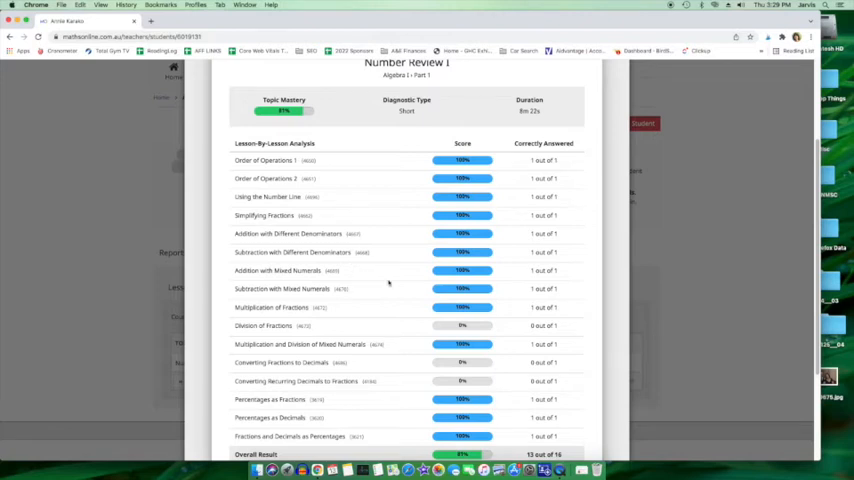
scroll("down", 3)
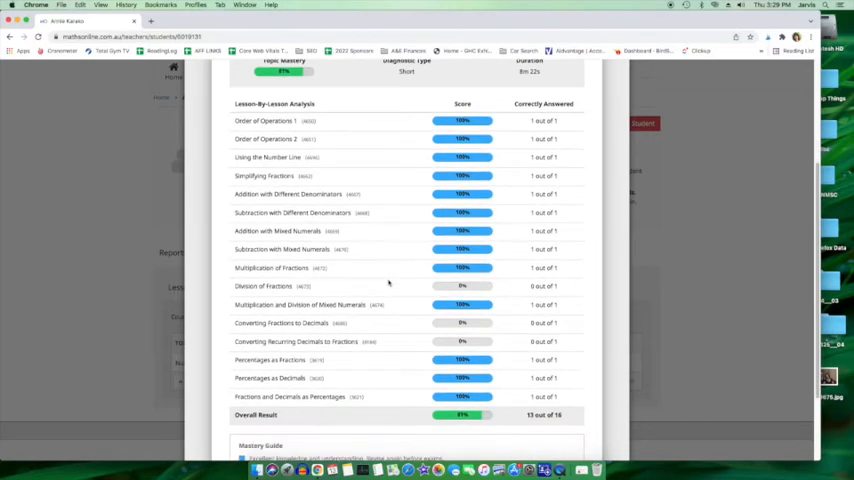
scroll("down", 3)
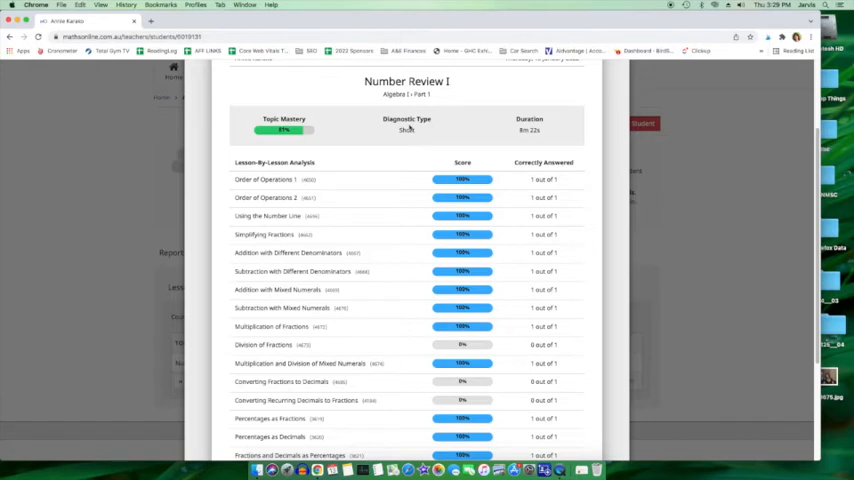
mouse_move(405, 133)
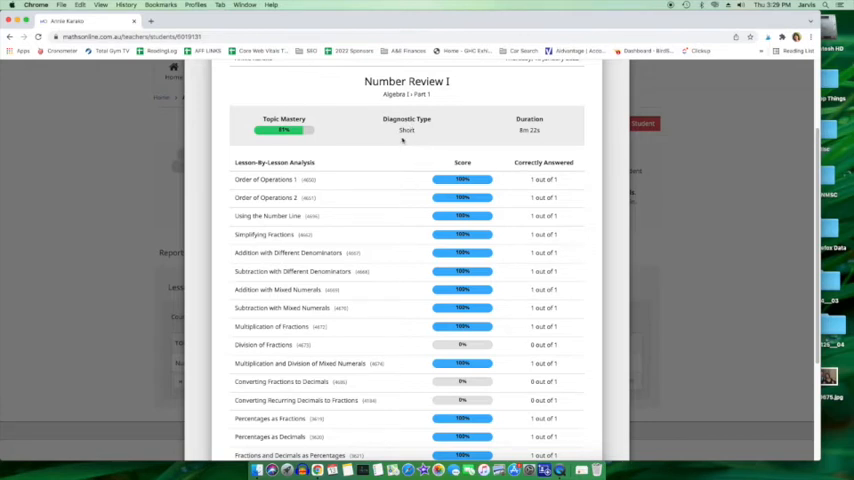
scroll("down", 3)
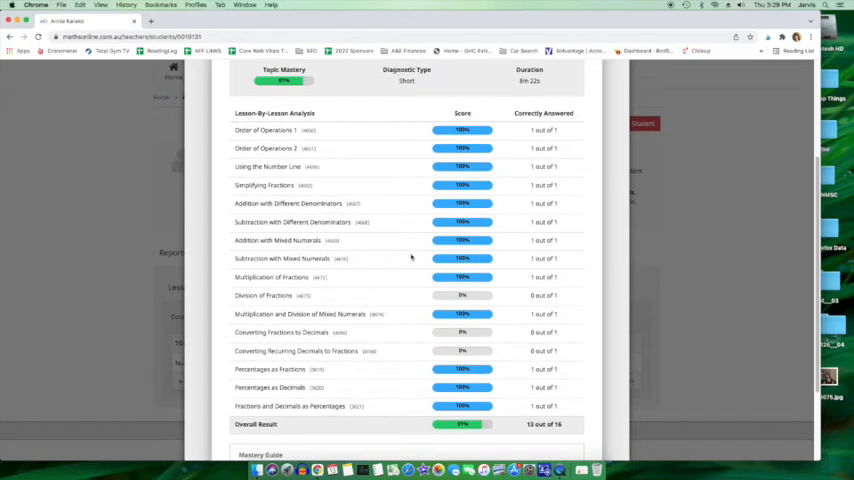
mouse_move(410, 257)
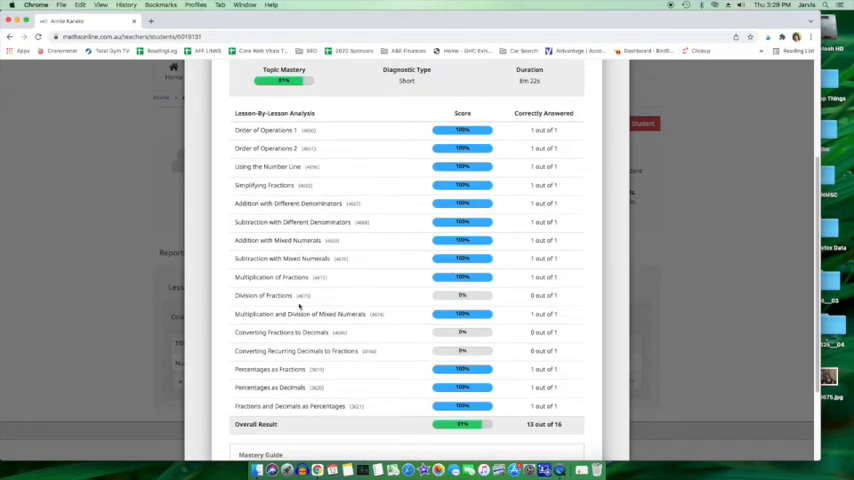
mouse_move(297, 348)
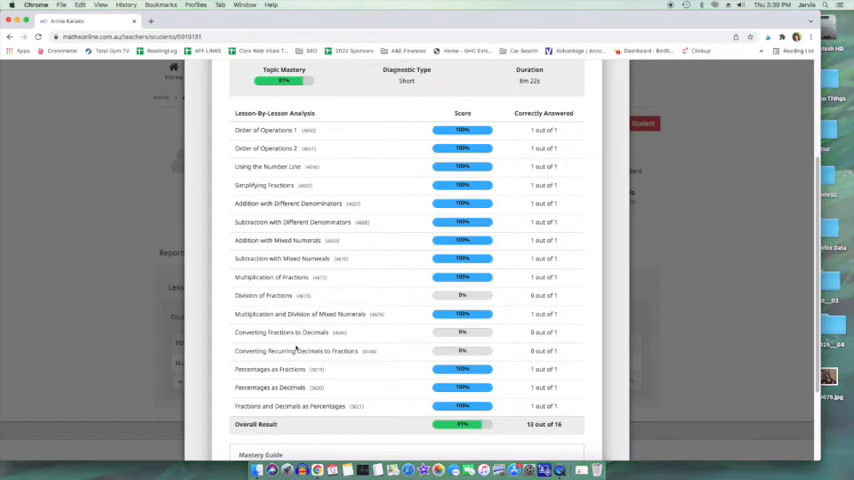
mouse_move(333, 358)
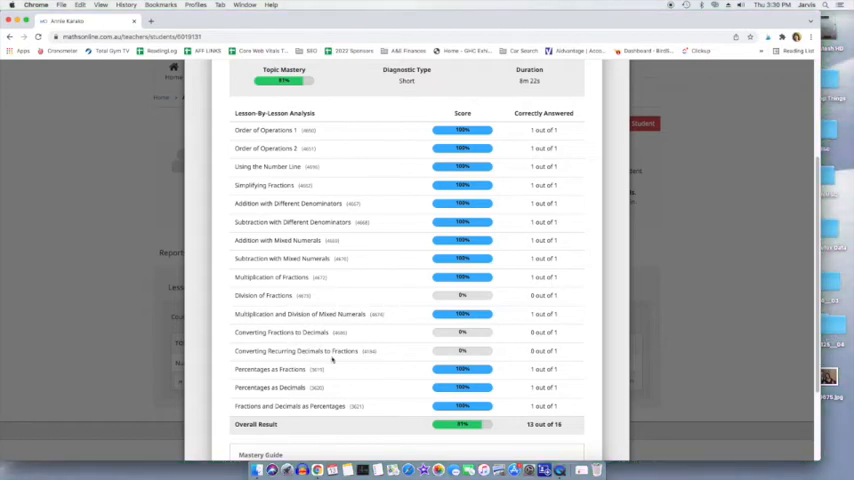
mouse_move(365, 374)
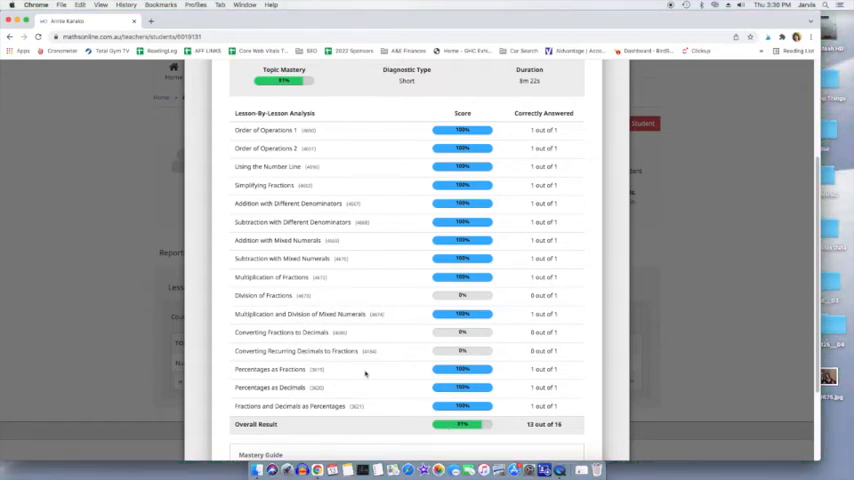
scroll("down", 3)
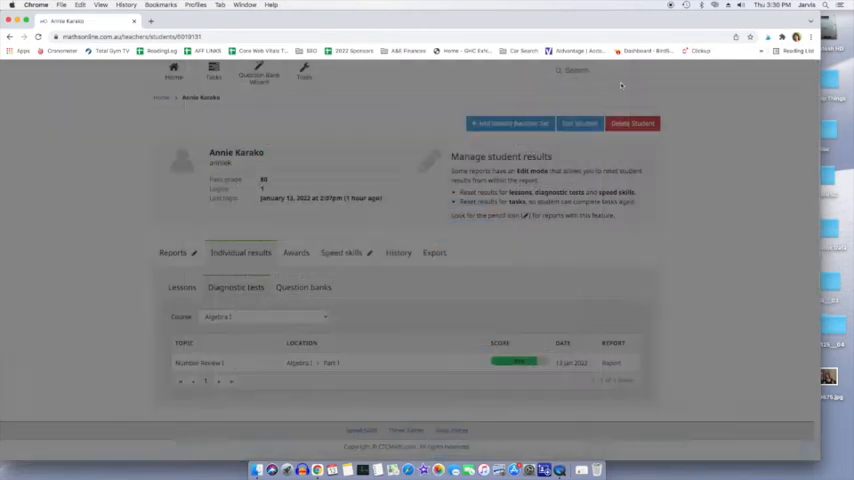
Step: Browse the Question banks, Awards and Speed skills tabs of the student profile
left_click(303, 287)
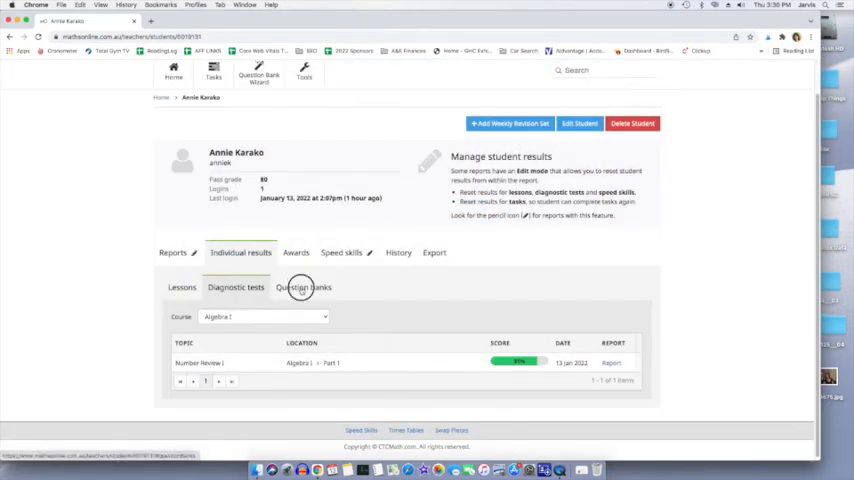
left_click(303, 287)
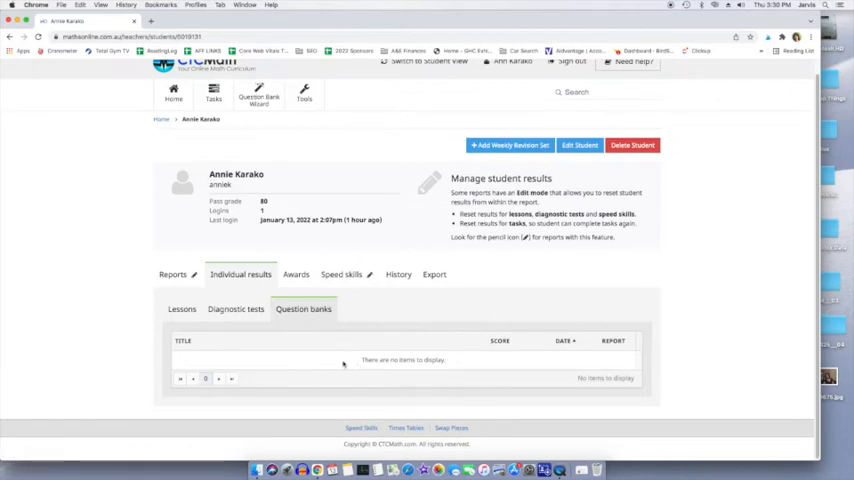
mouse_move(396, 377)
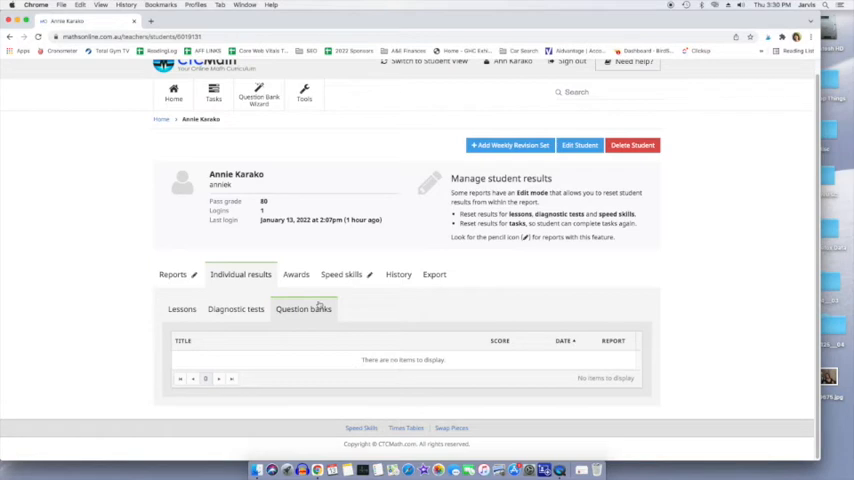
left_click(295, 274)
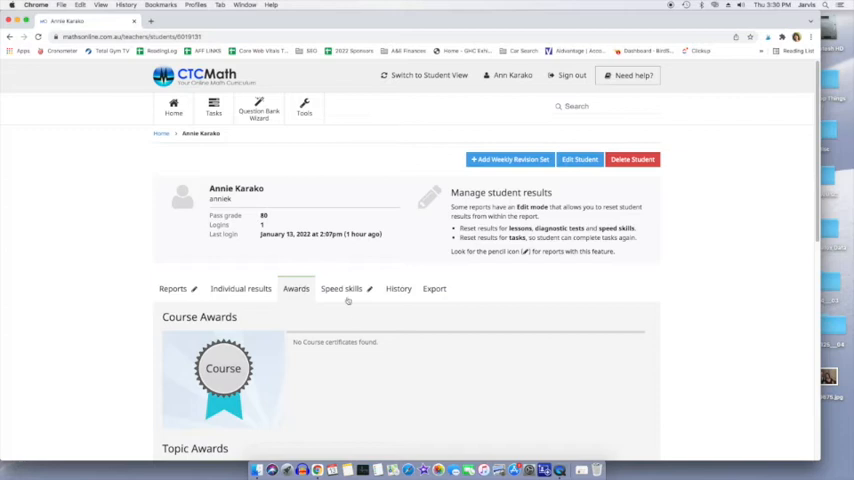
left_click(341, 289)
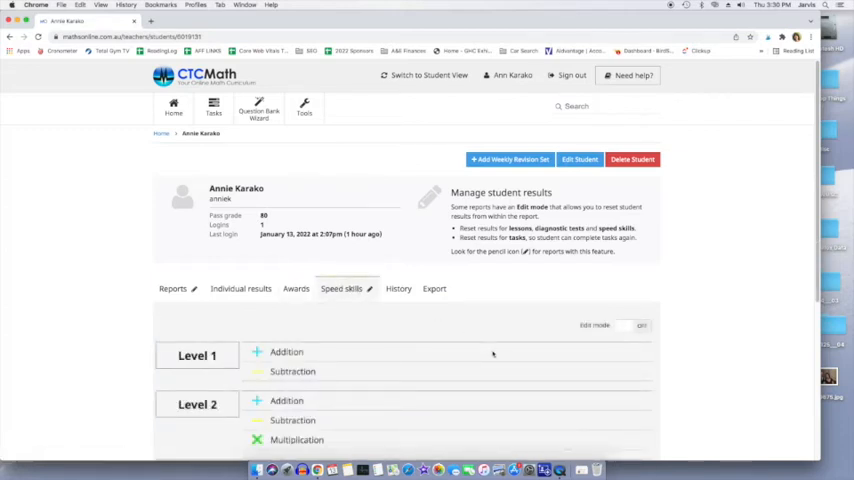
scroll("down", 3)
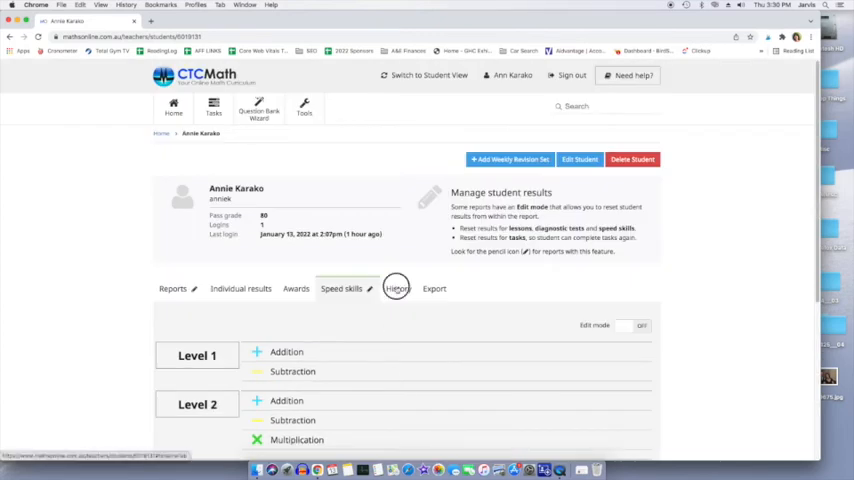
Step: View the History activity timeline, then the report Export options
left_click(401, 289)
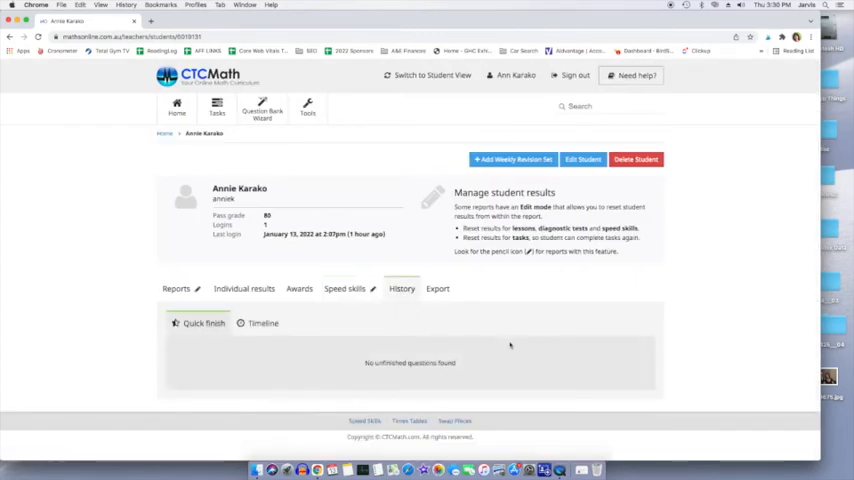
left_click(259, 323)
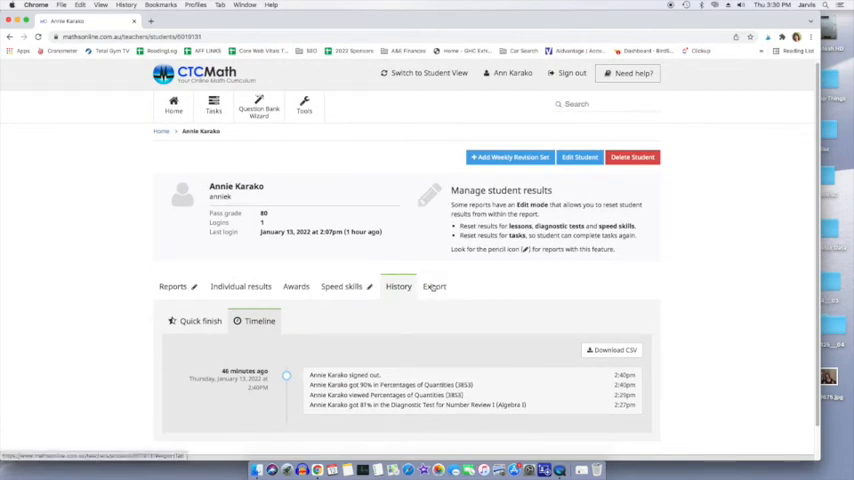
left_click(434, 287)
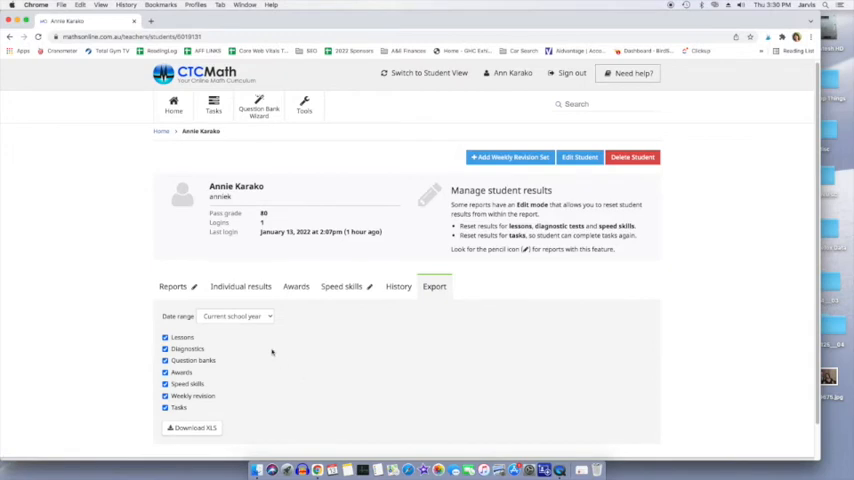
scroll("down", 3)
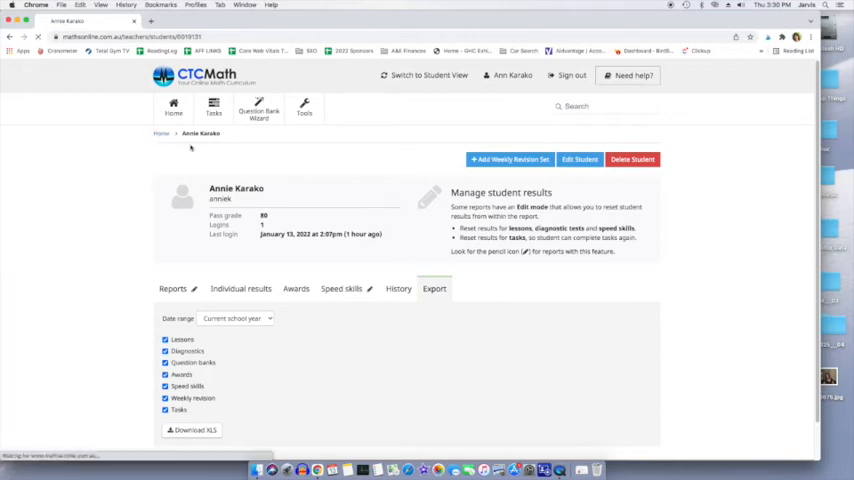
Step: Return Home and show the Weekly reports tab listing two emailed weeks
left_click(173, 110)
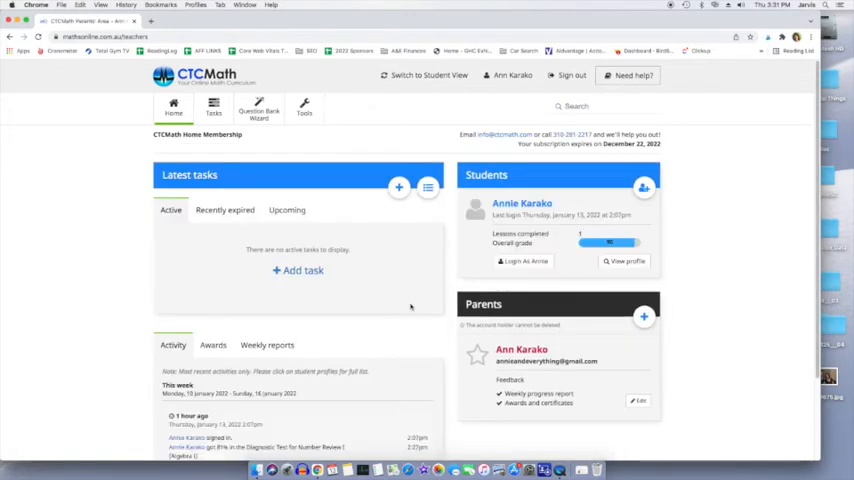
scroll("down", 3)
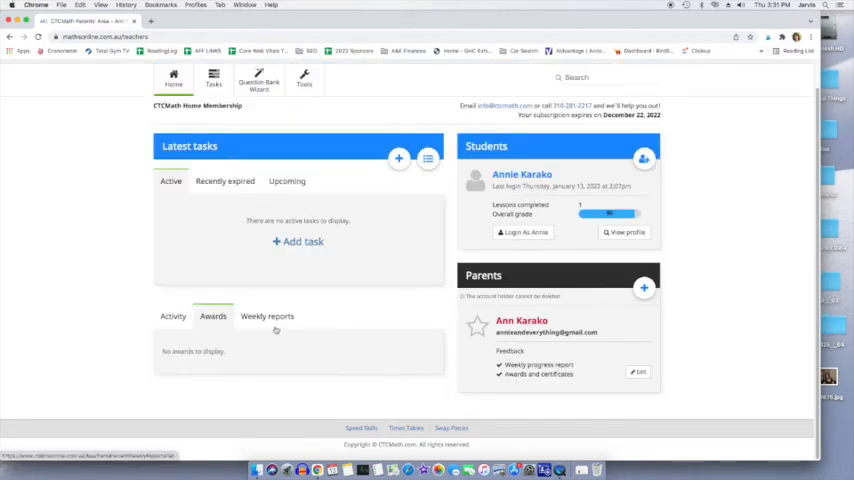
left_click(267, 316)
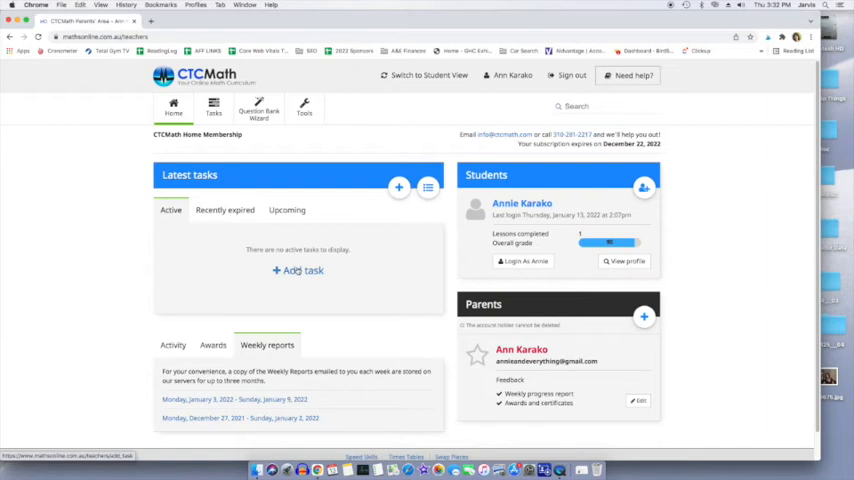
left_click(298, 270)
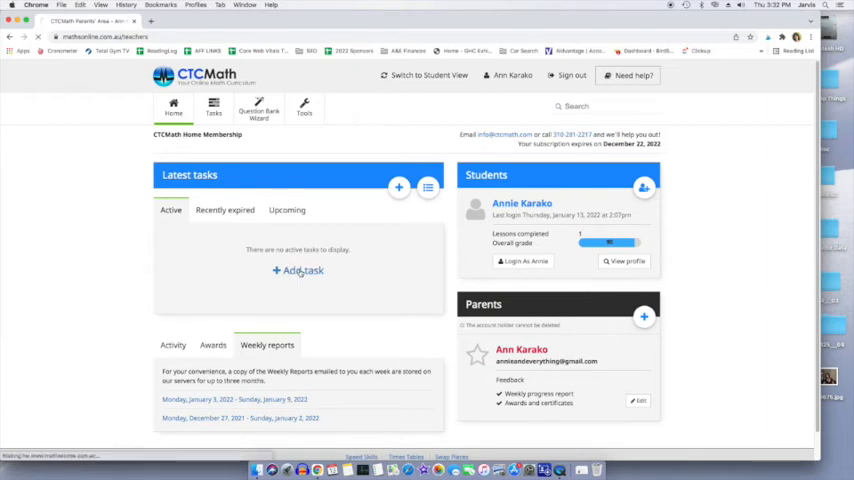
left_click(297, 270)
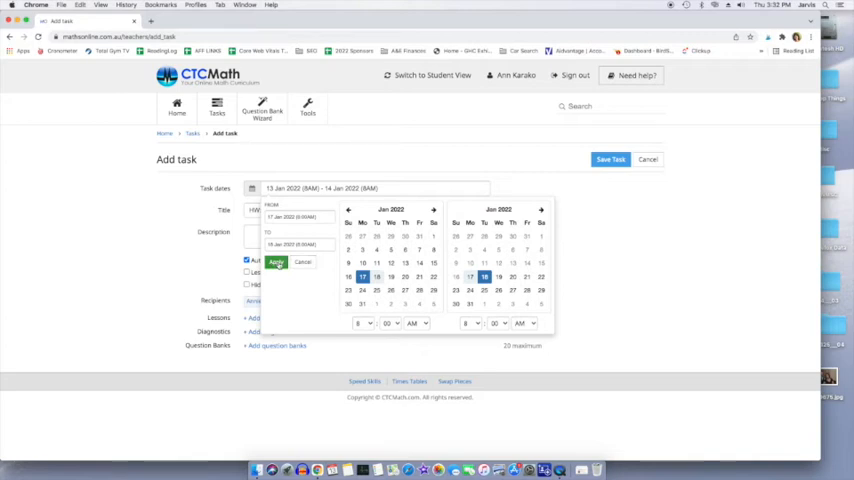
left_click(277, 262)
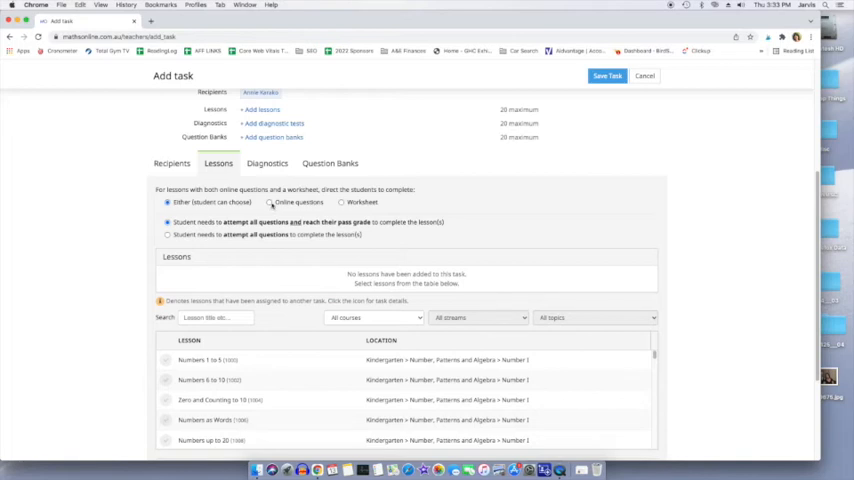
Step: Require worksheets, add Algebra I's Order of Operations 1, and save task HW: Mon 17 Jan
left_click(269, 202)
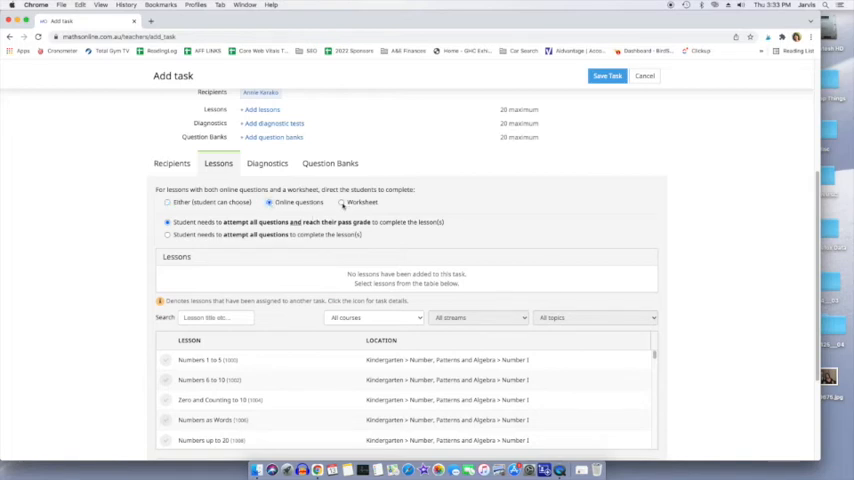
left_click(341, 202)
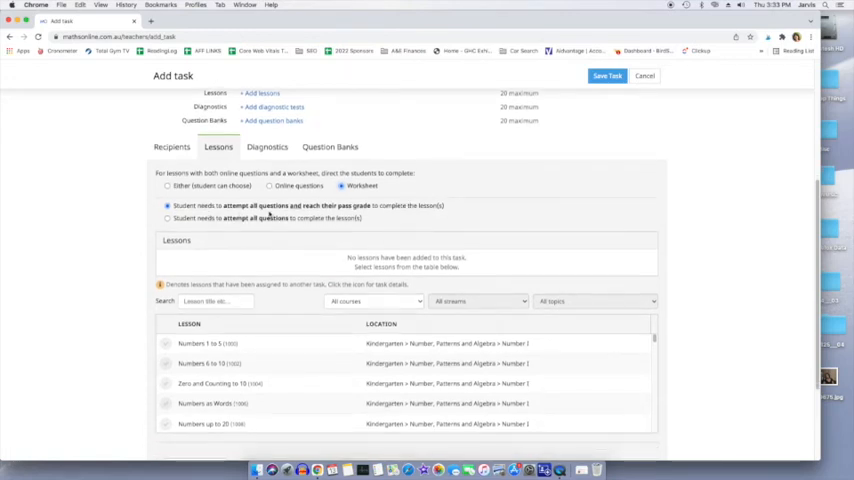
mouse_move(464, 224)
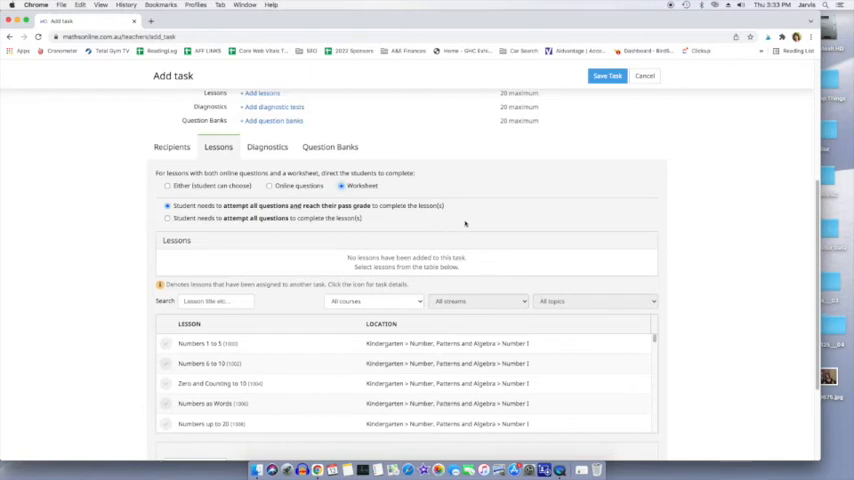
mouse_move(291, 230)
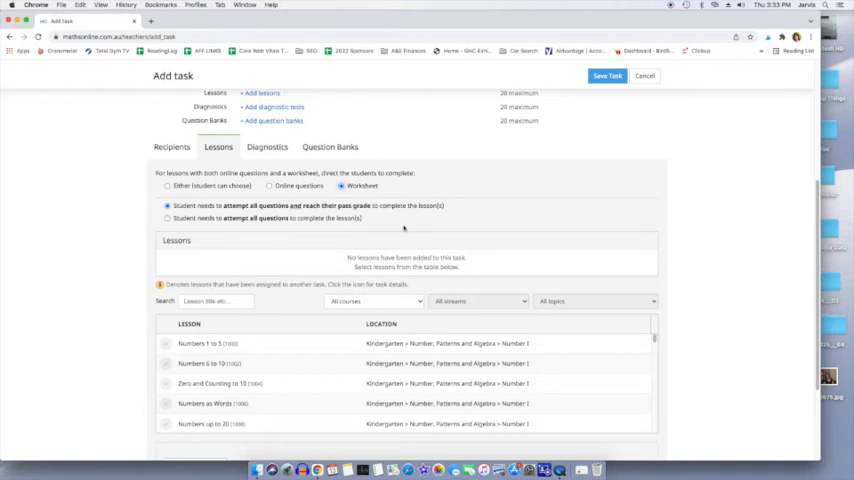
mouse_move(513, 235)
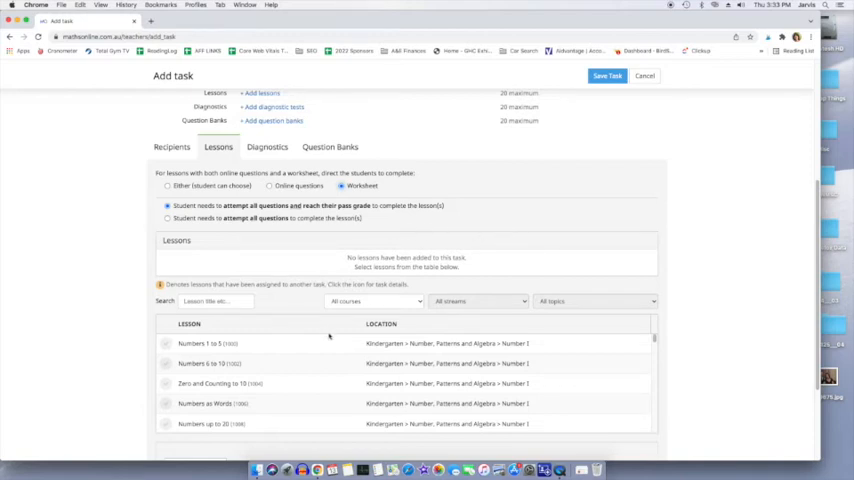
left_click(374, 290)
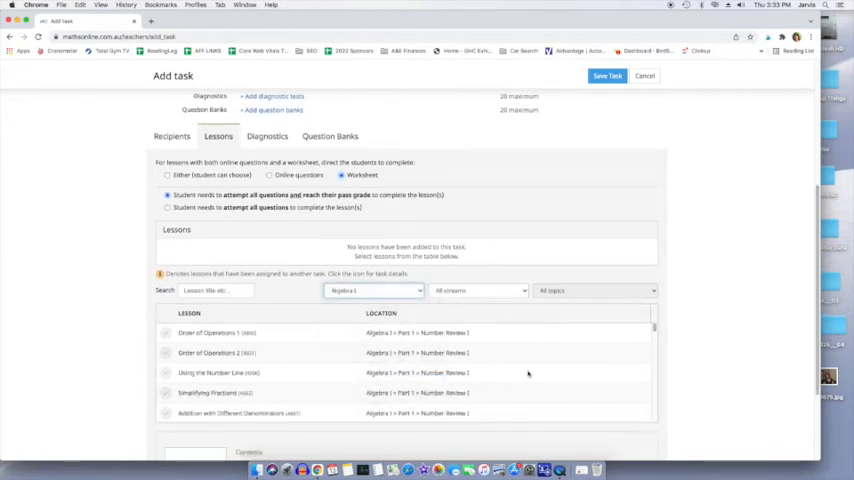
left_click(167, 333)
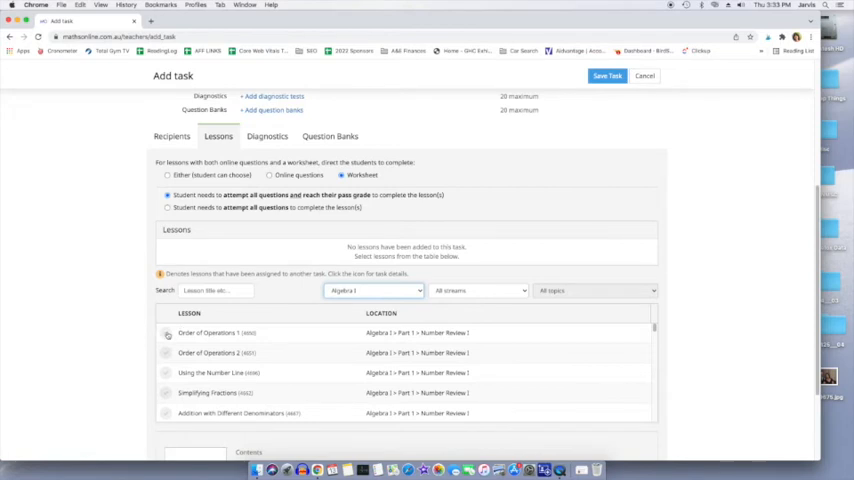
left_click(166, 333)
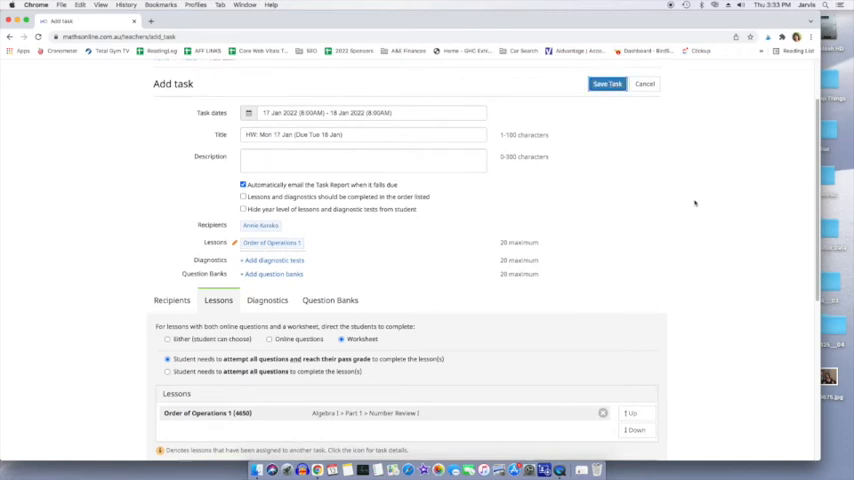
left_click(607, 83)
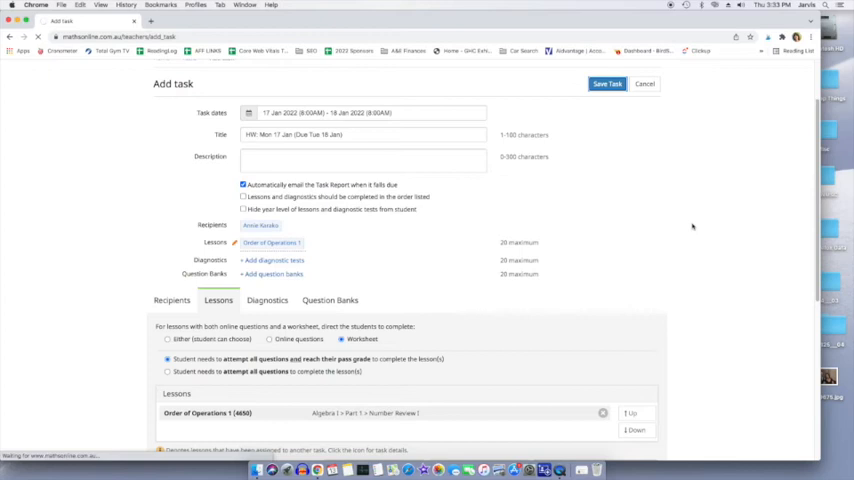
left_click(607, 83)
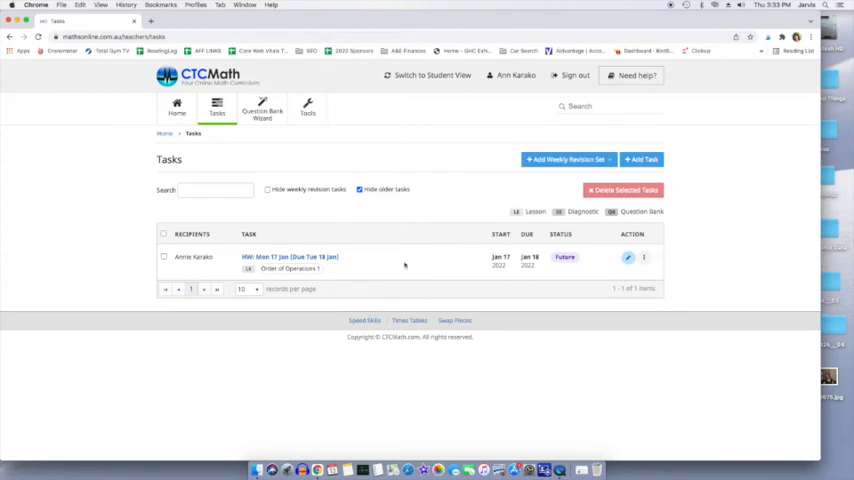
mouse_move(452, 159)
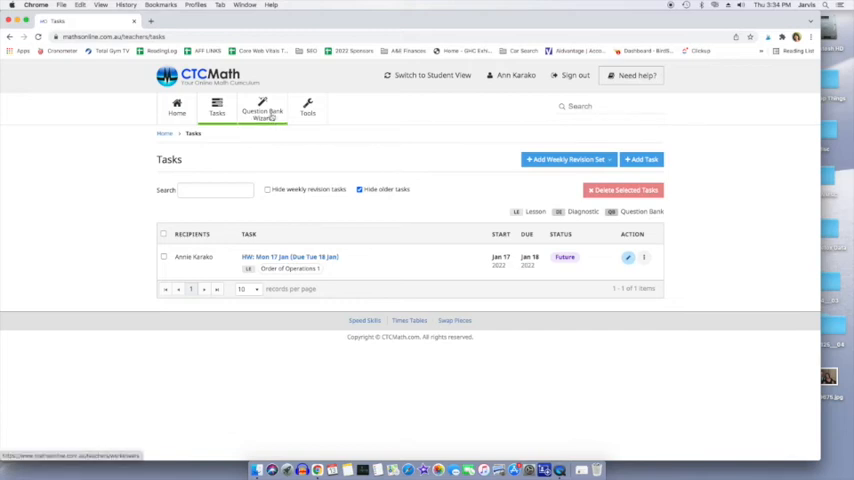
Step: Confirm the homework is listed as a future task and open the Question Bank Wizard
left_click(262, 110)
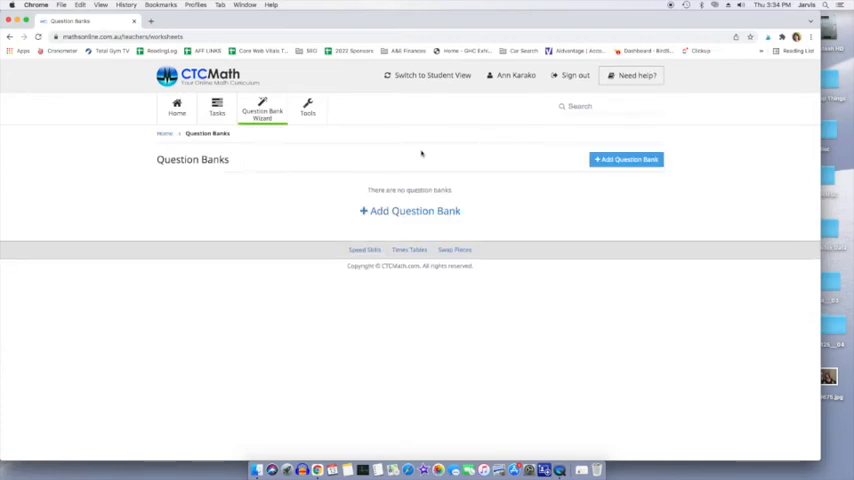
Step: Start a new question bank, filter to Algebra I, and add Order of Operations 2
left_click(409, 211)
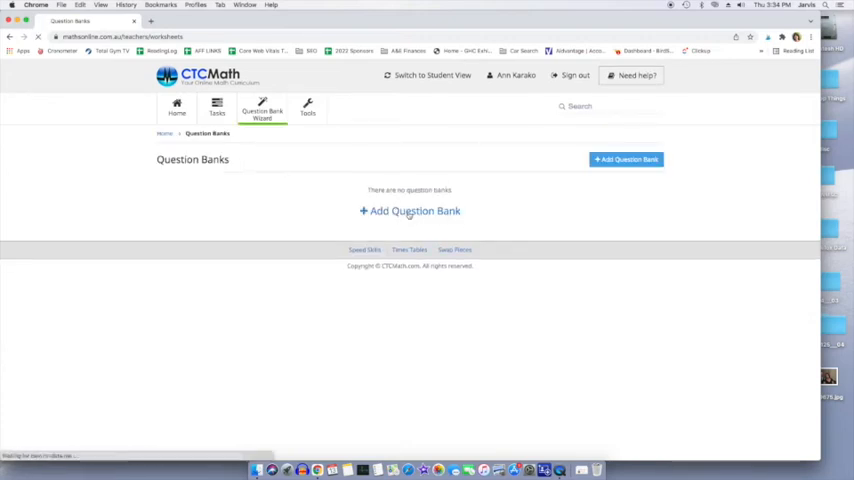
left_click(409, 211)
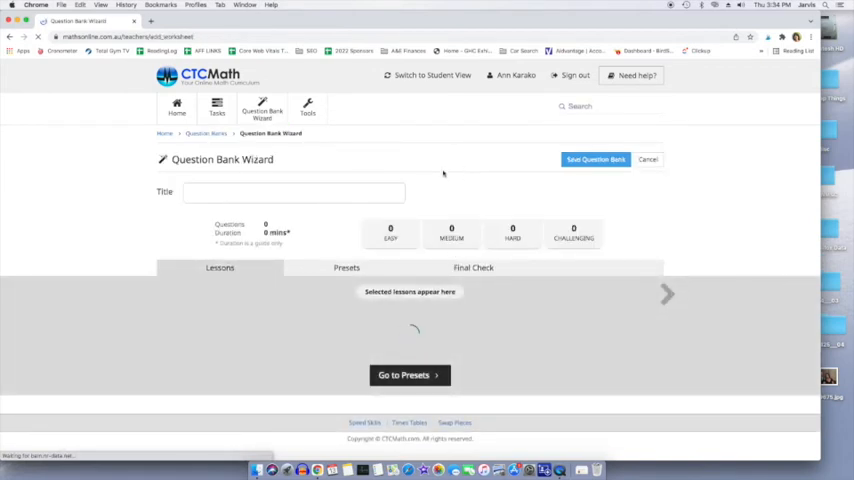
left_click(294, 192)
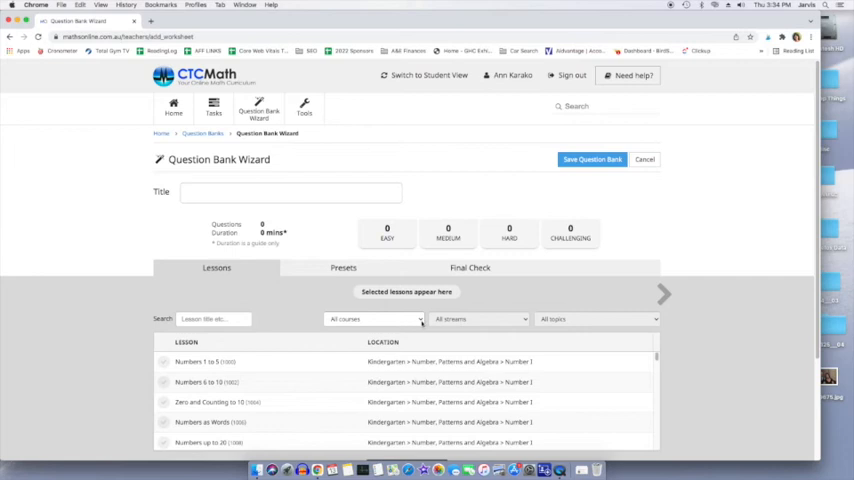
left_click(374, 319)
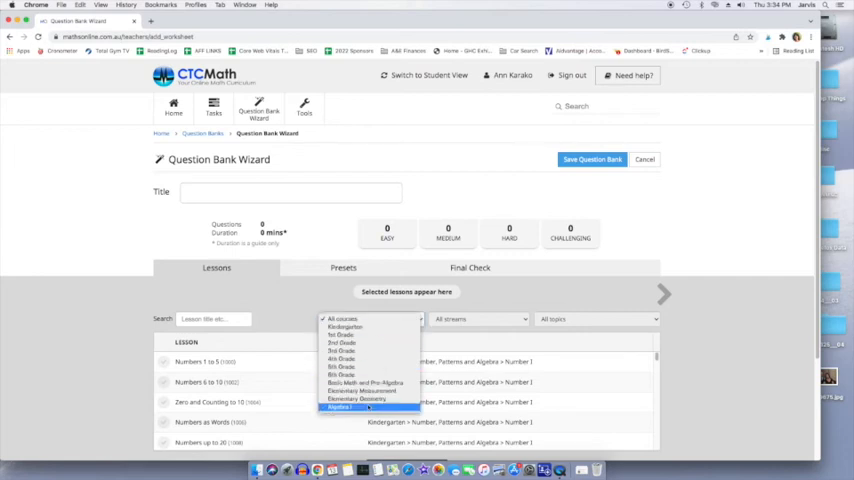
left_click(340, 406)
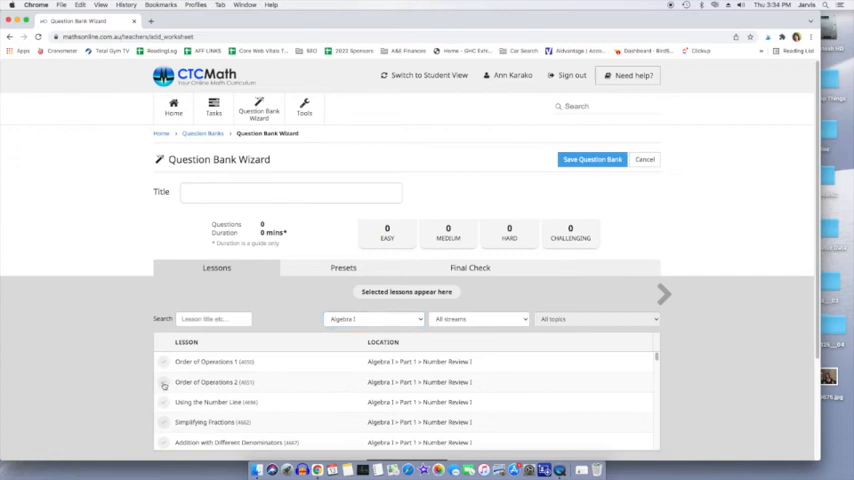
left_click(163, 382)
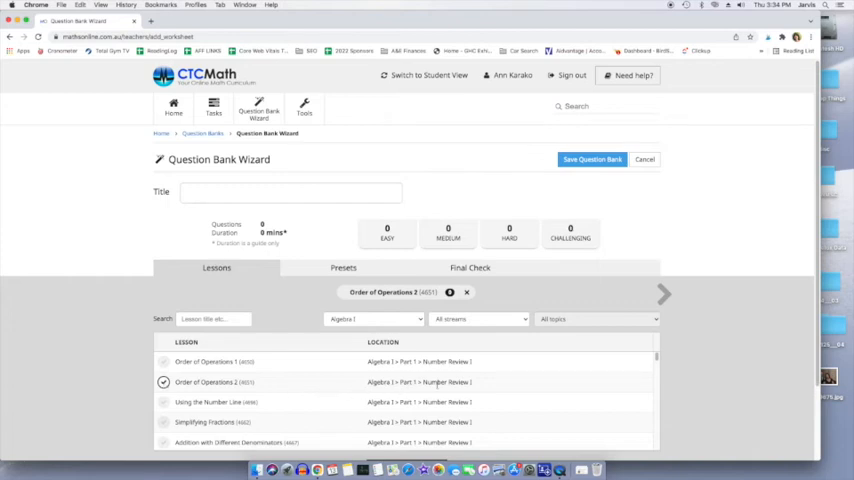
mouse_move(489, 317)
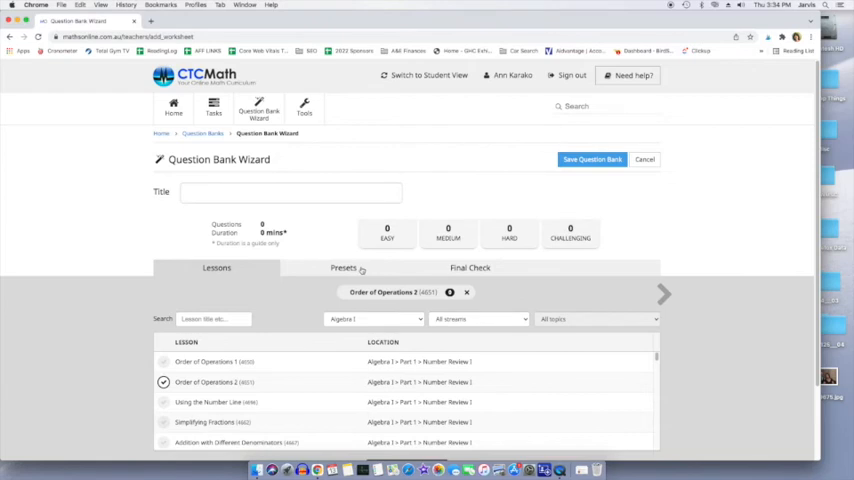
Step: Generate 20 questions with five at each difficulty level and review them
left_click(346, 268)
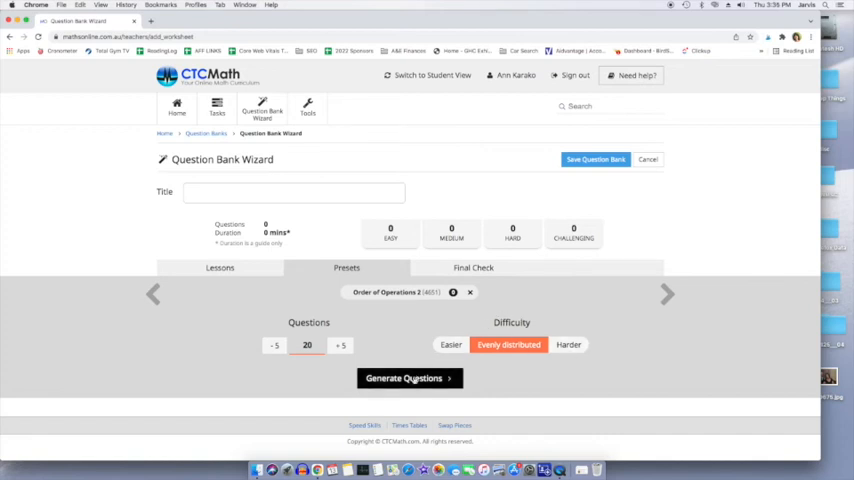
left_click(409, 378)
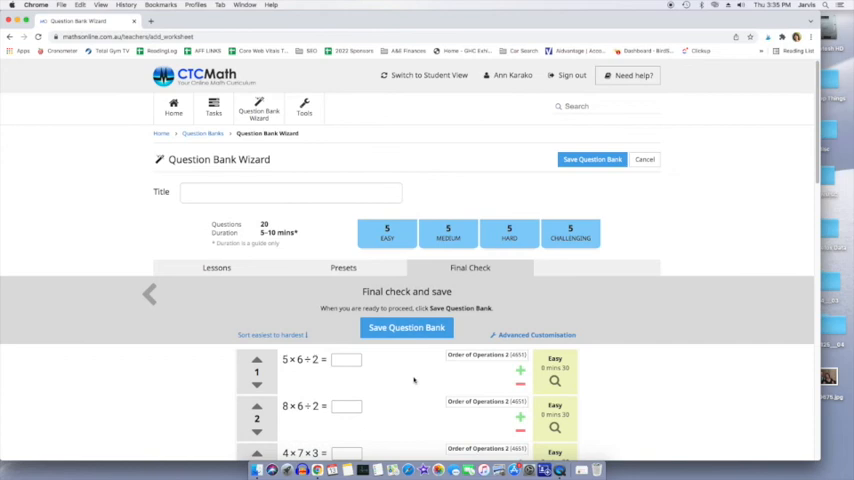
scroll("down", 3)
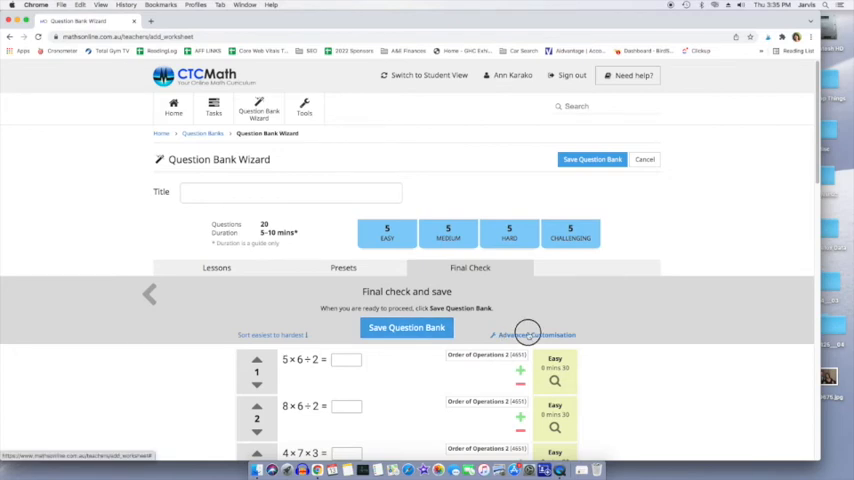
left_click(535, 334)
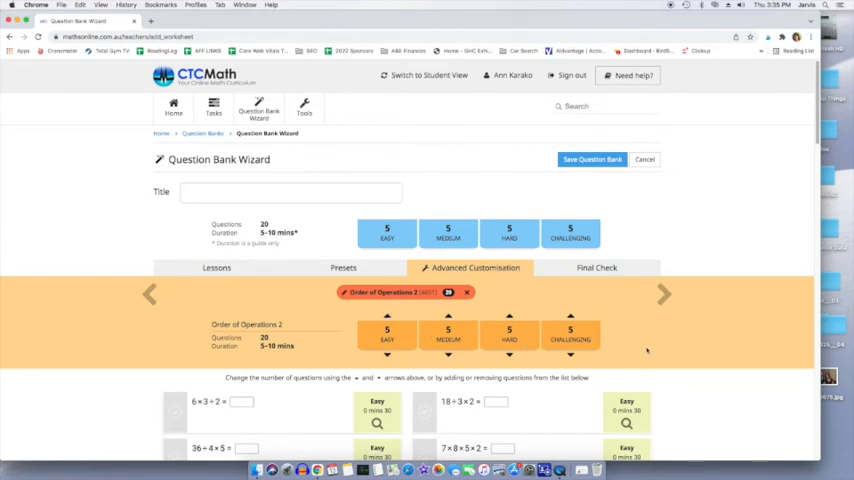
scroll("down", 3)
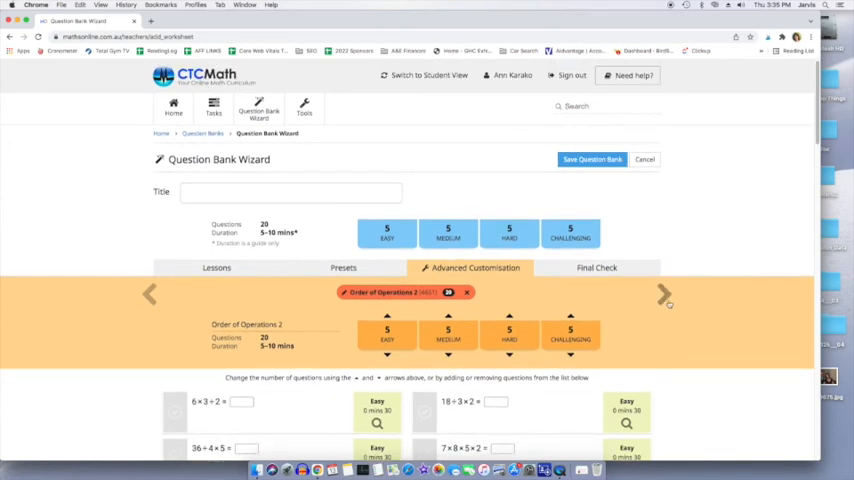
left_click(596, 267)
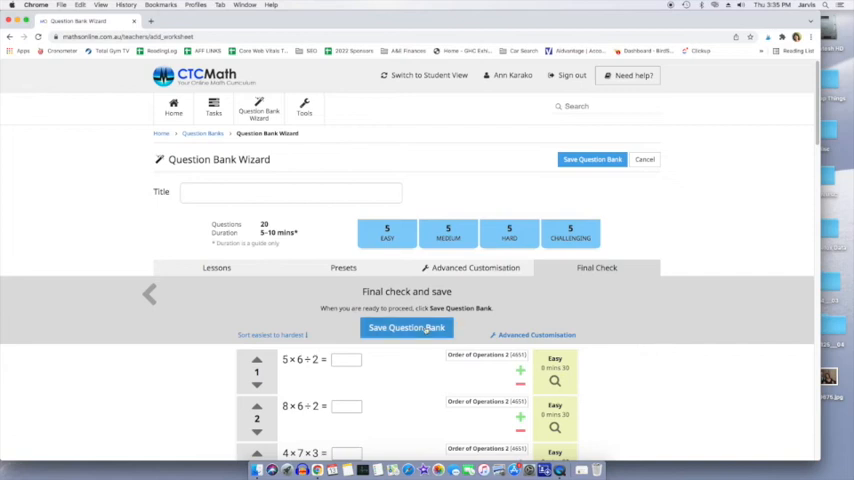
Step: Title the question bank 'Sample' and save it
left_click(406, 328)
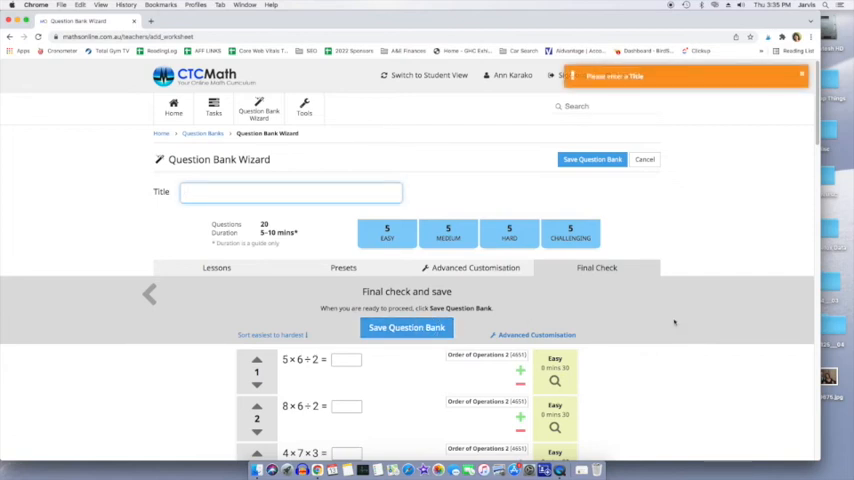
left_click(217, 191)
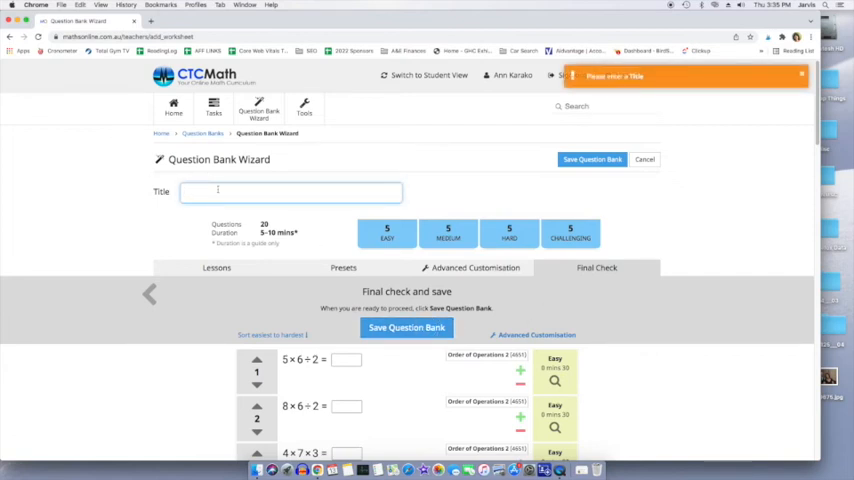
type("Sample")
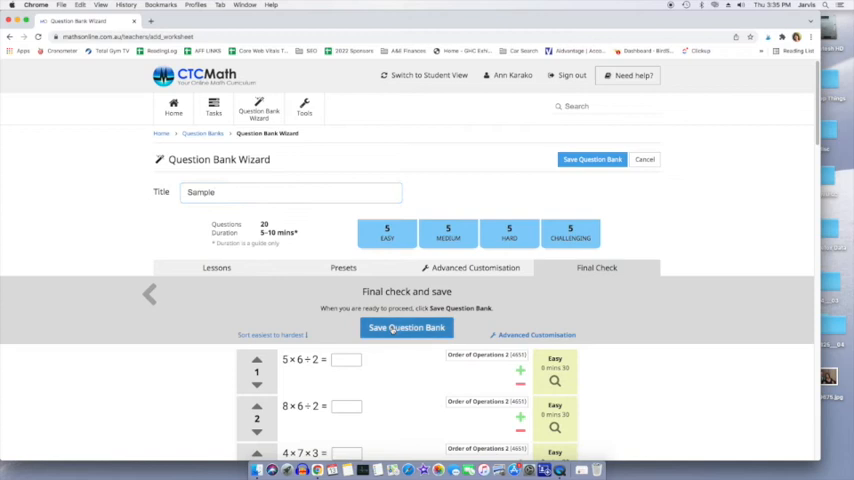
left_click(406, 328)
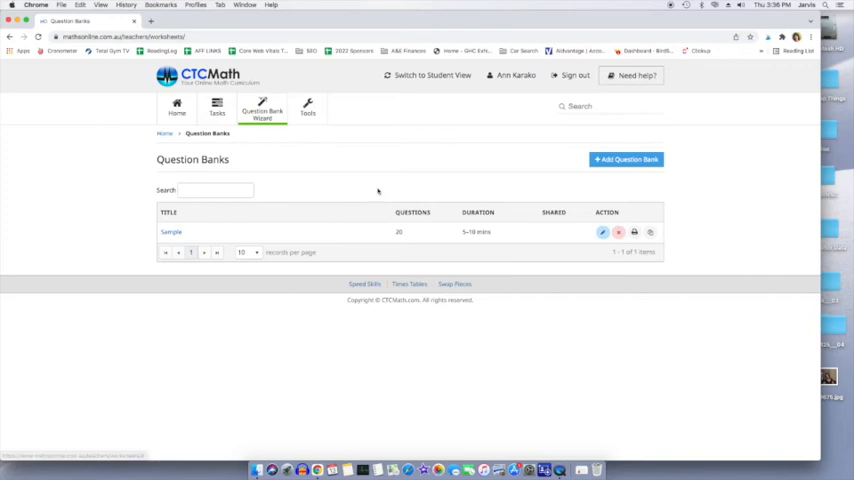
Step: Open the HW: Mon 17 Jan homework task from the task list and turn on edit mode
left_click(217, 110)
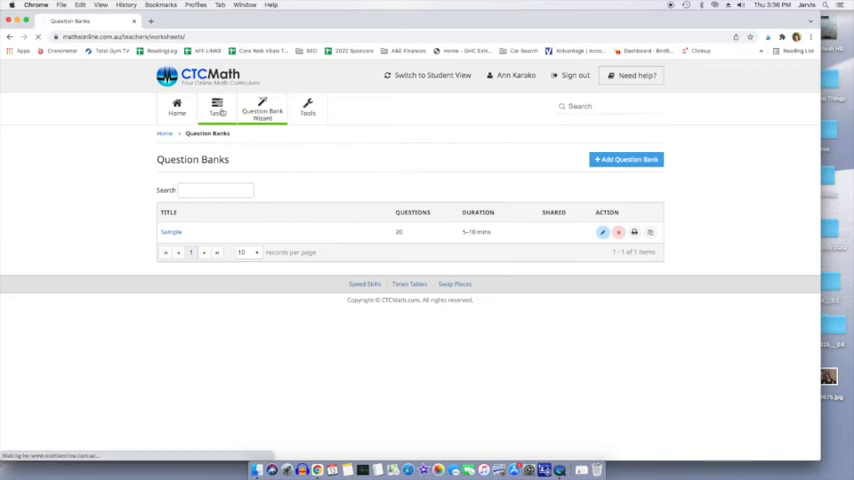
left_click(217, 110)
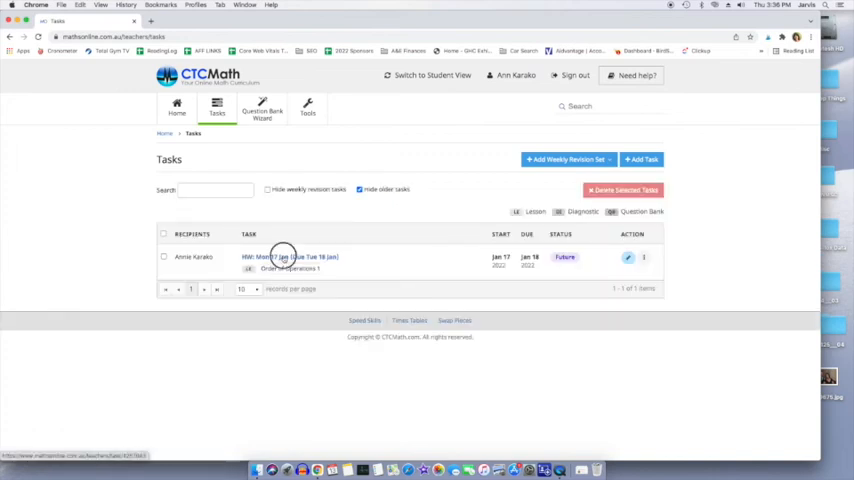
left_click(281, 257)
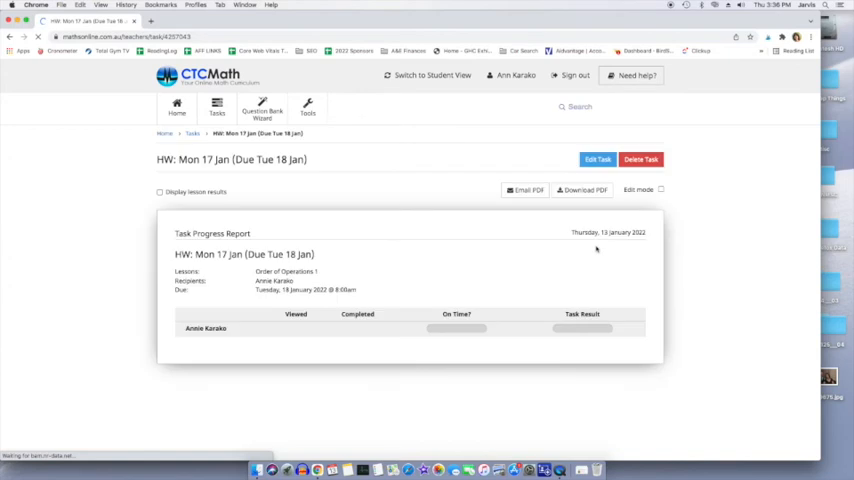
mouse_move(363, 260)
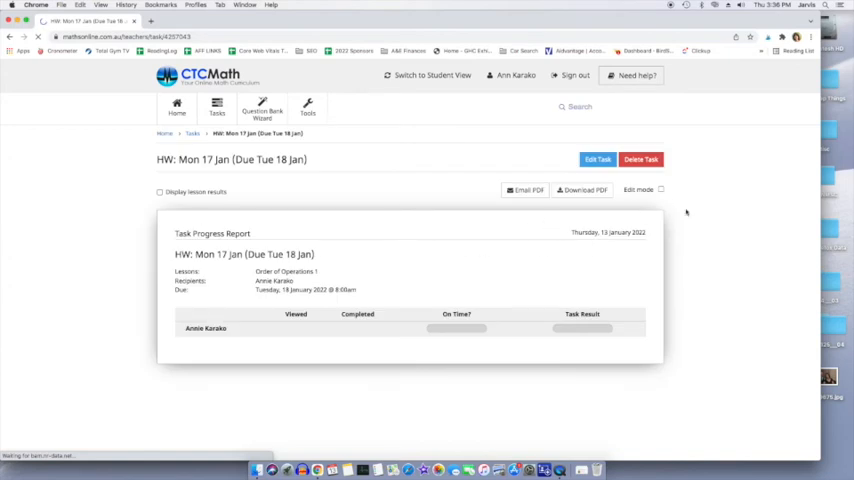
left_click(661, 190)
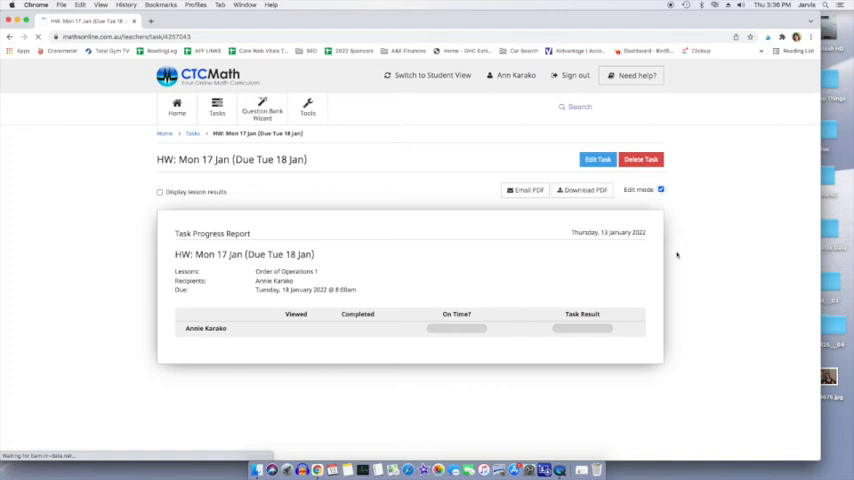
left_click(659, 190)
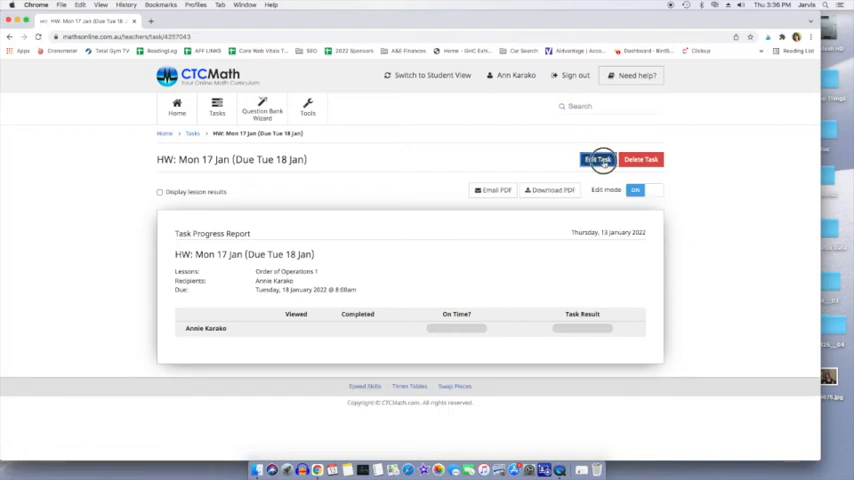
Step: Edit the homework task, review the attached Sample question bank, and save
left_click(597, 159)
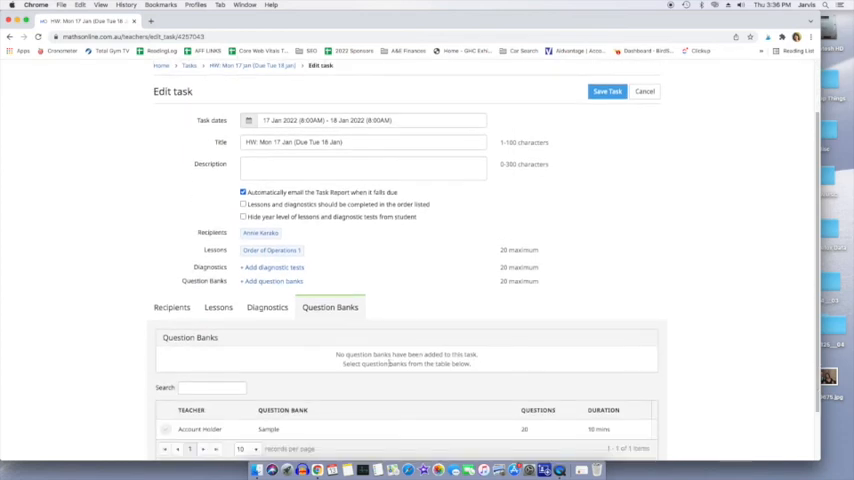
scroll("down", 3)
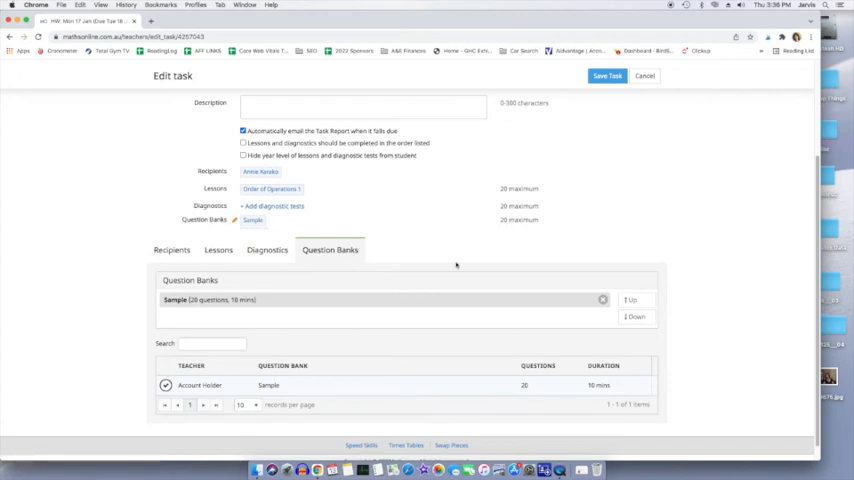
mouse_move(400, 208)
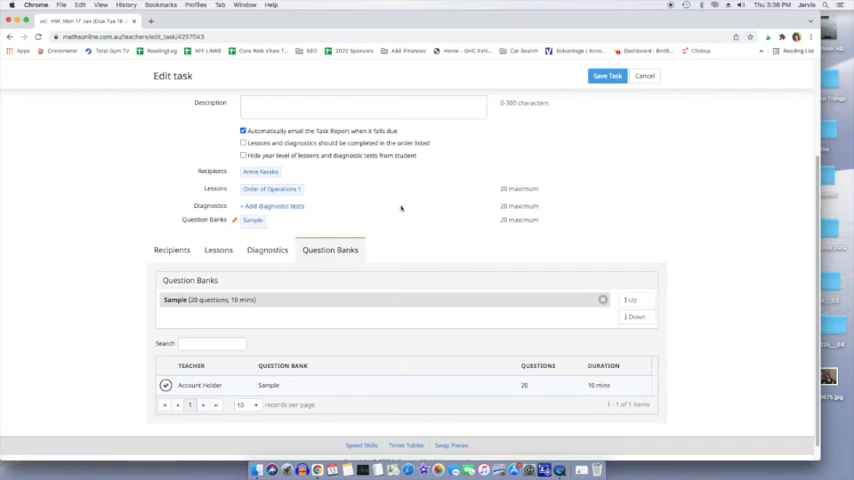
scroll("up", 3)
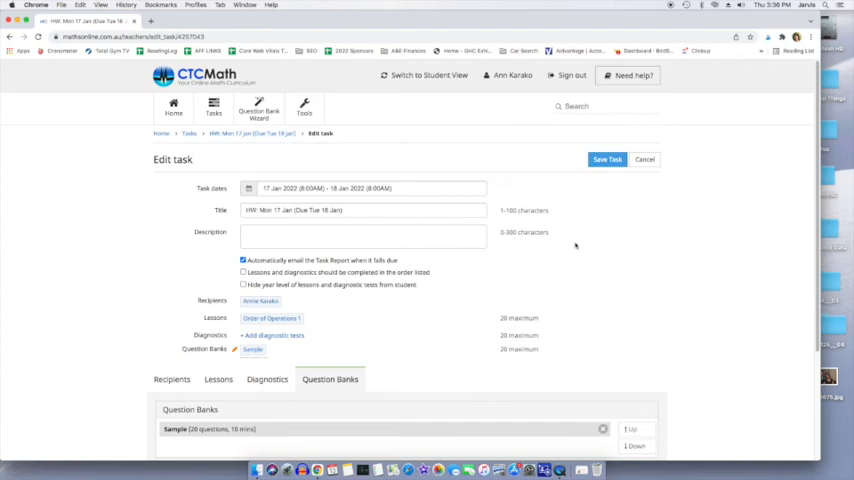
scroll("down", 3)
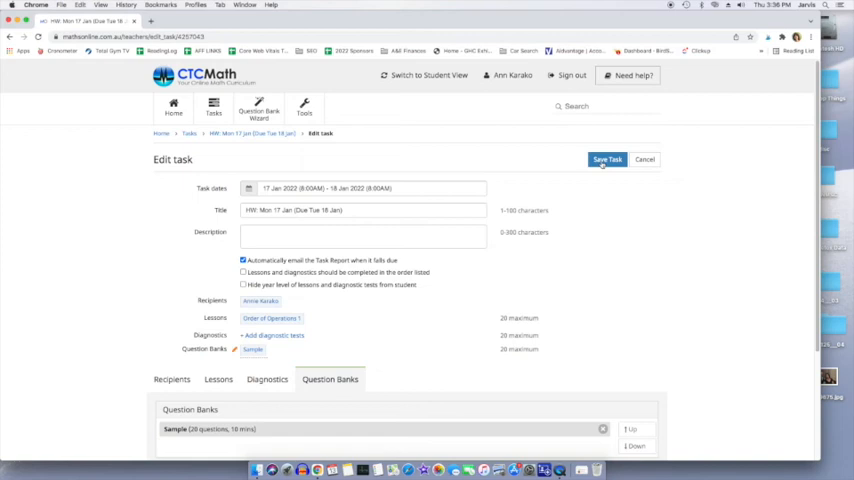
left_click(607, 159)
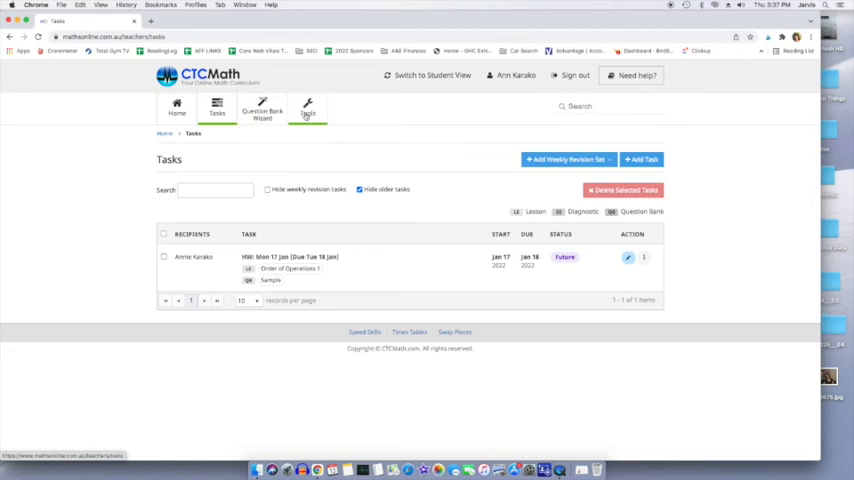
Step: Browse Algebra I lessons in Tools, then view the Kindergarten-to-Calculus checklists
left_click(308, 109)
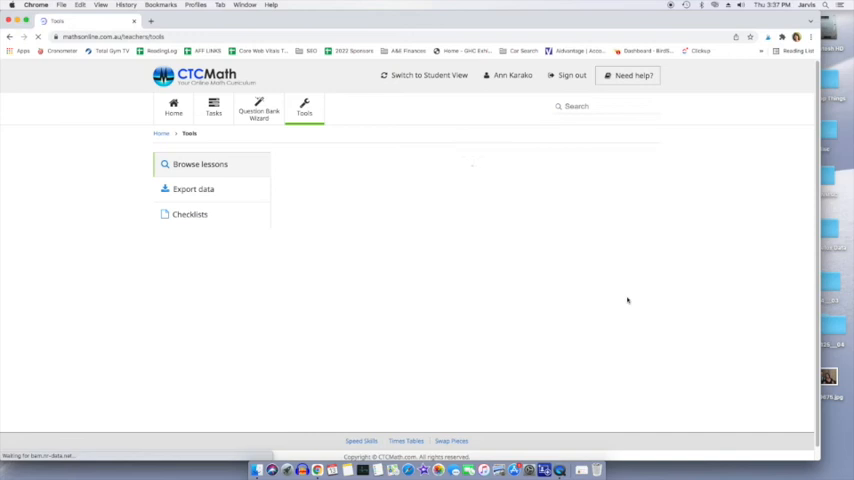
left_click(200, 164)
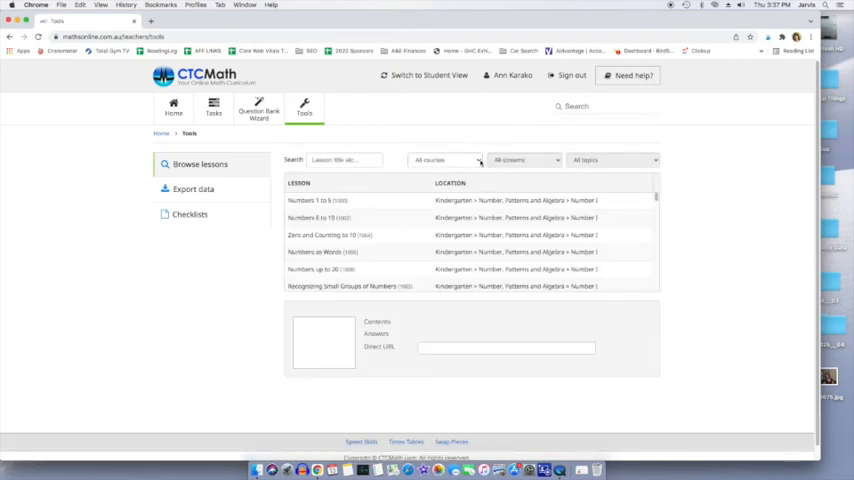
left_click(444, 160)
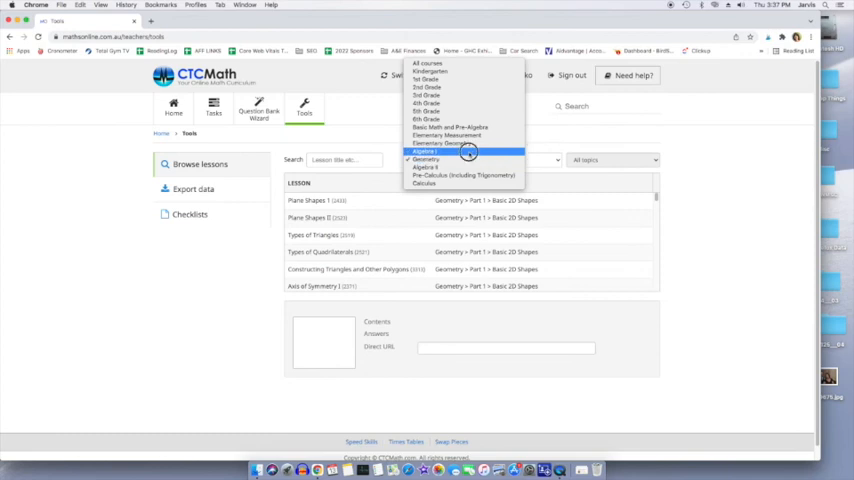
left_click(425, 151)
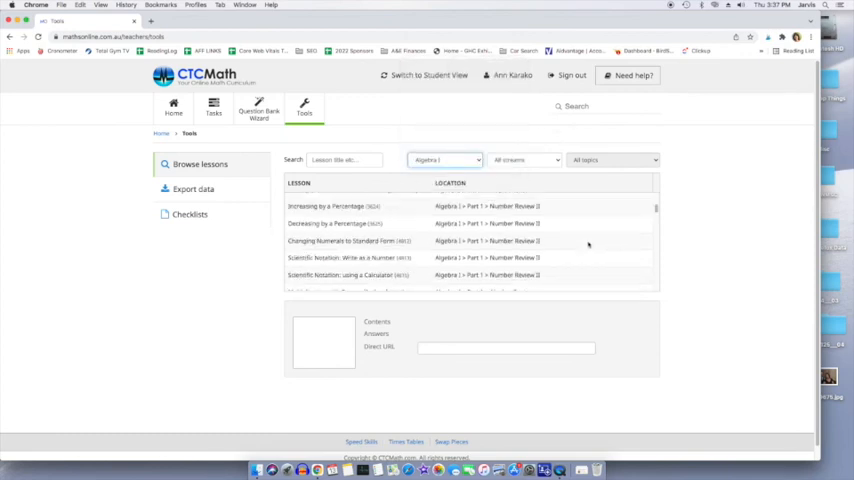
scroll("down", 3)
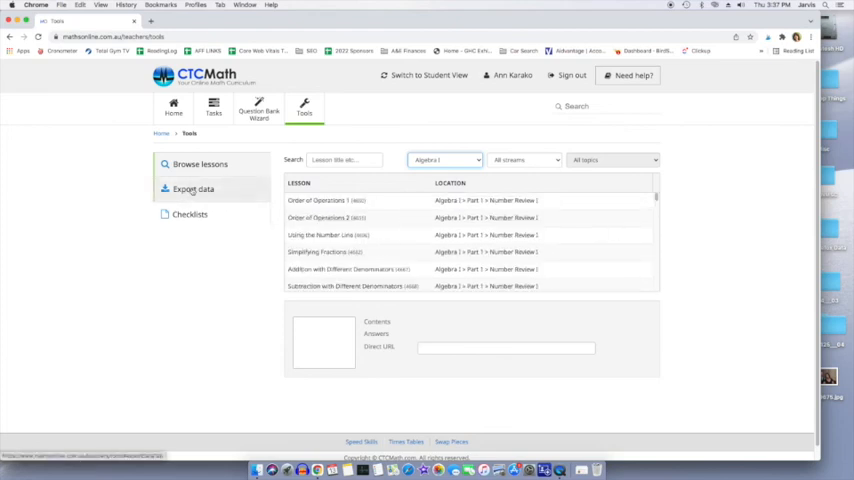
left_click(189, 214)
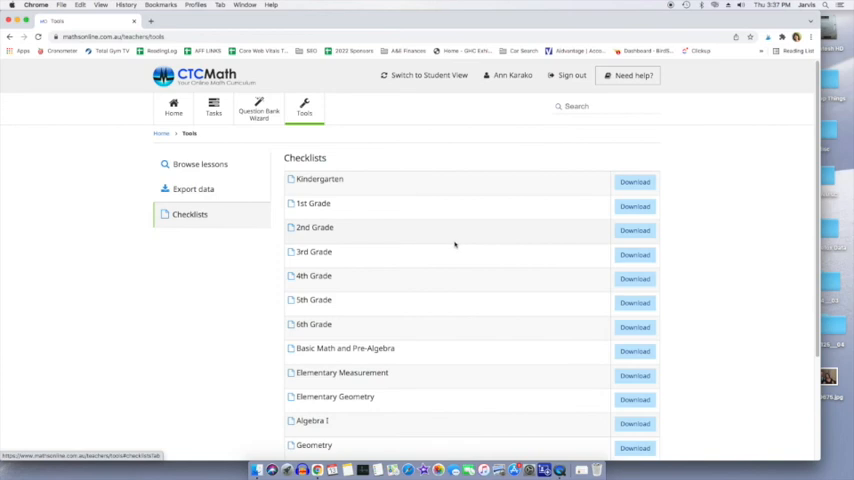
scroll("down", 3)
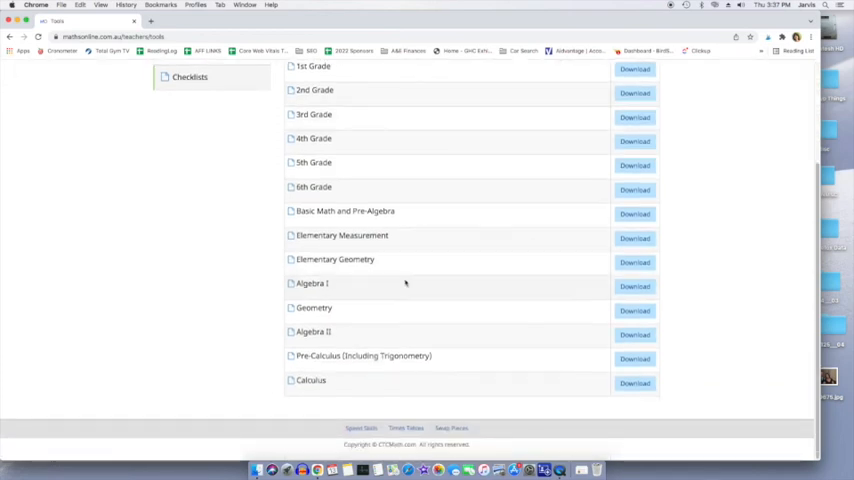
Step: Download the Algebra I checklist PDF and scroll through its lesson list
left_click(634, 286)
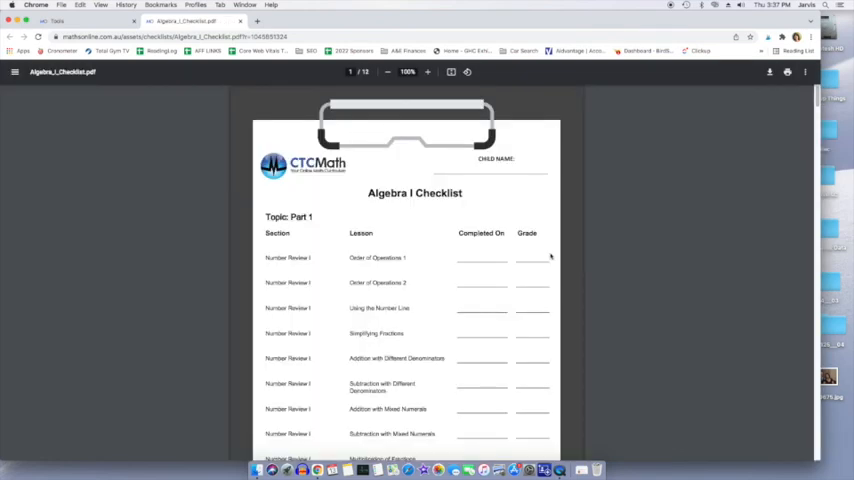
mouse_move(452, 272)
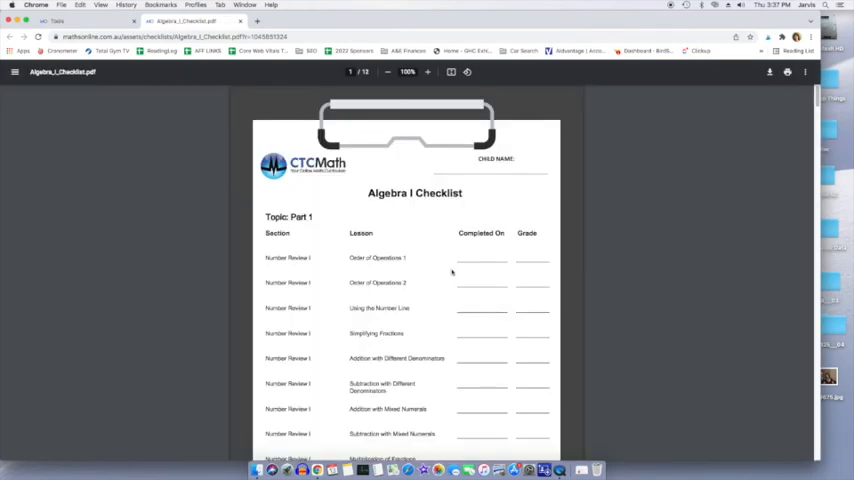
scroll("down", 3)
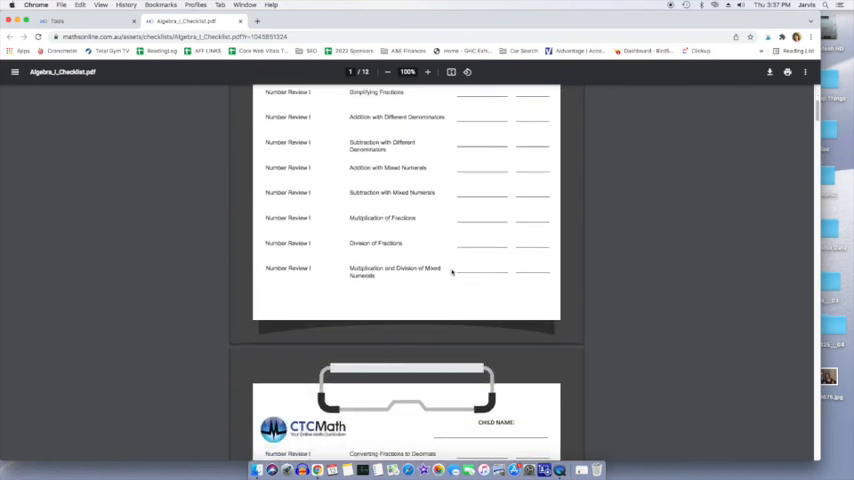
scroll("down", 3)
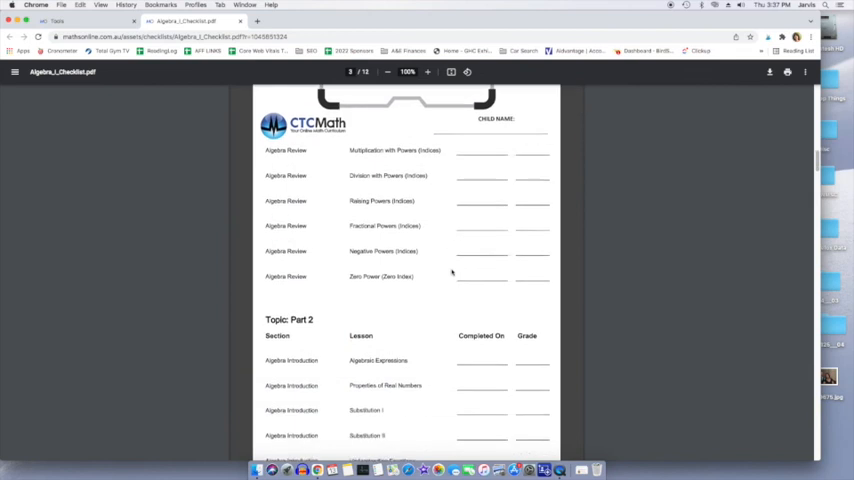
scroll("up", 3)
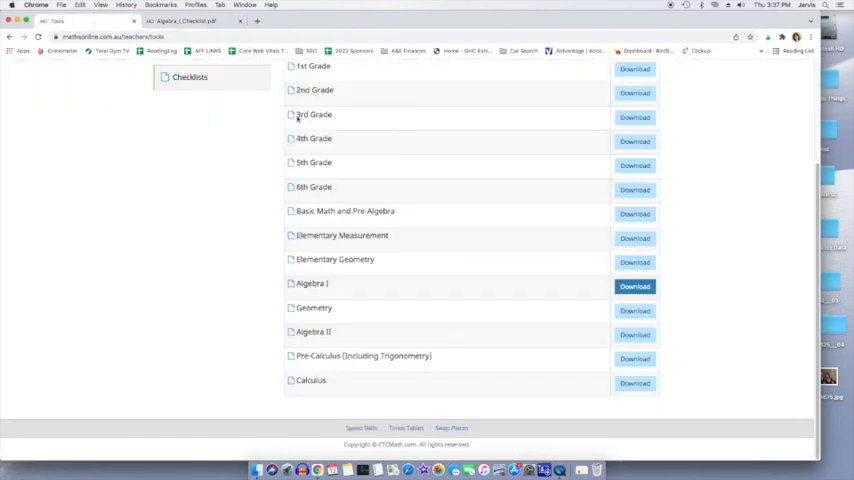
scroll("up", 3)
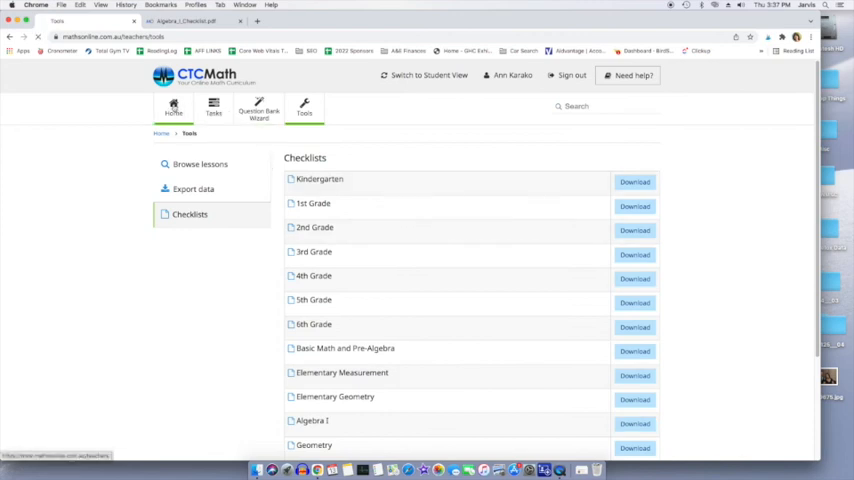
left_click(177, 109)
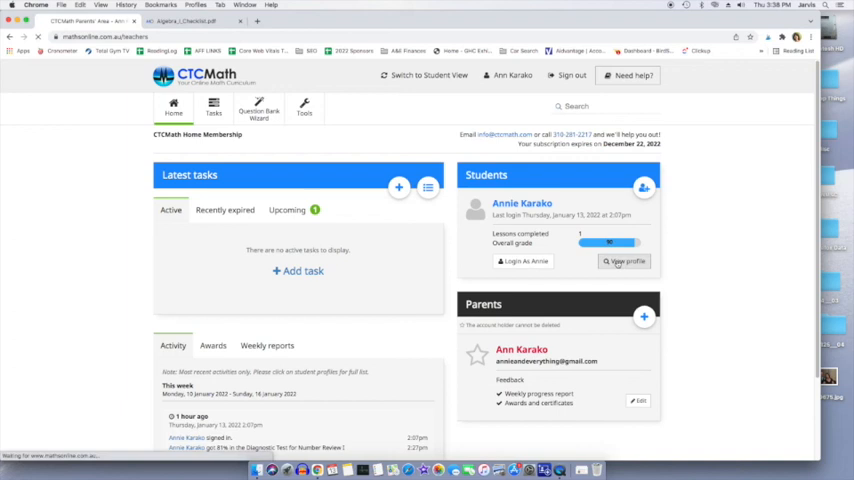
left_click(624, 261)
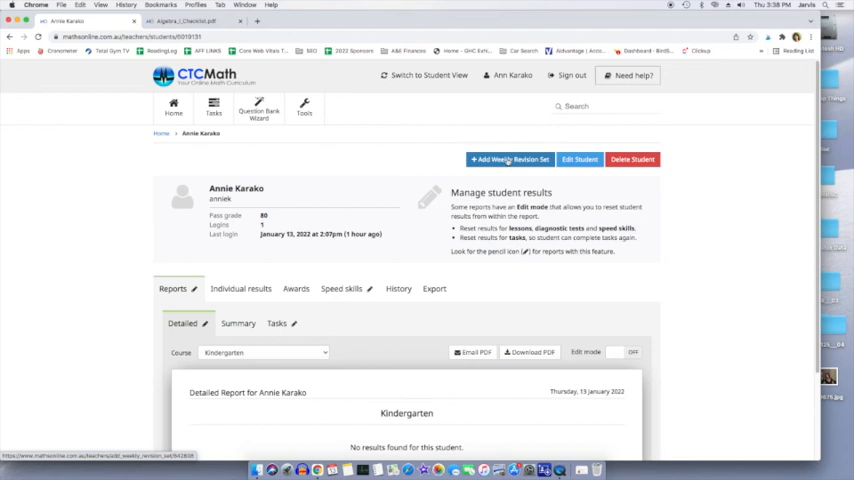
left_click(509, 159)
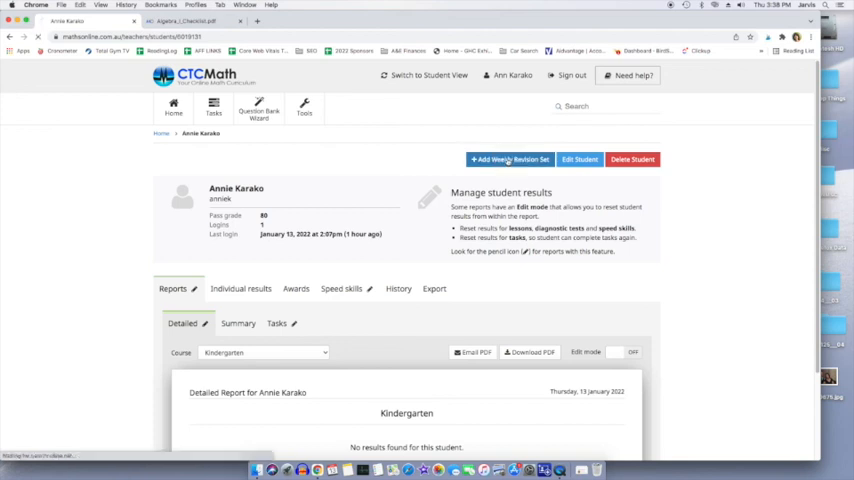
left_click(510, 159)
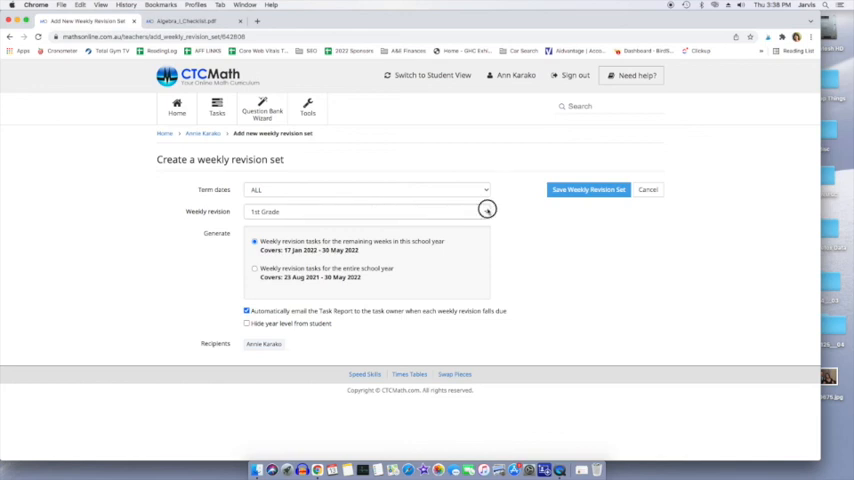
Step: Look through the Weekly revision grade list, leaving it at 1st Grade
left_click(367, 211)
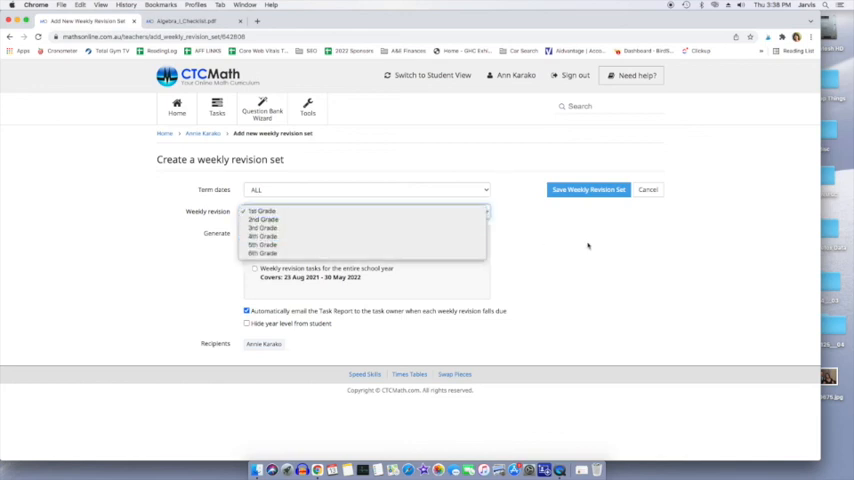
left_click(262, 211)
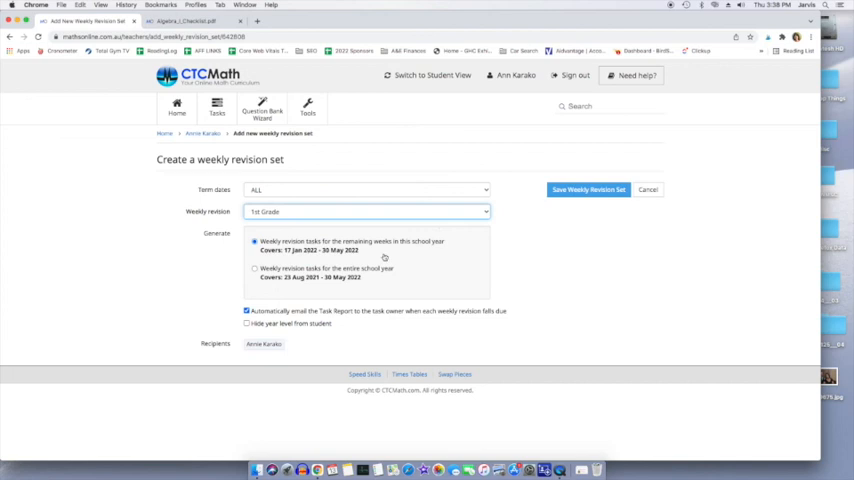
left_click(367, 211)
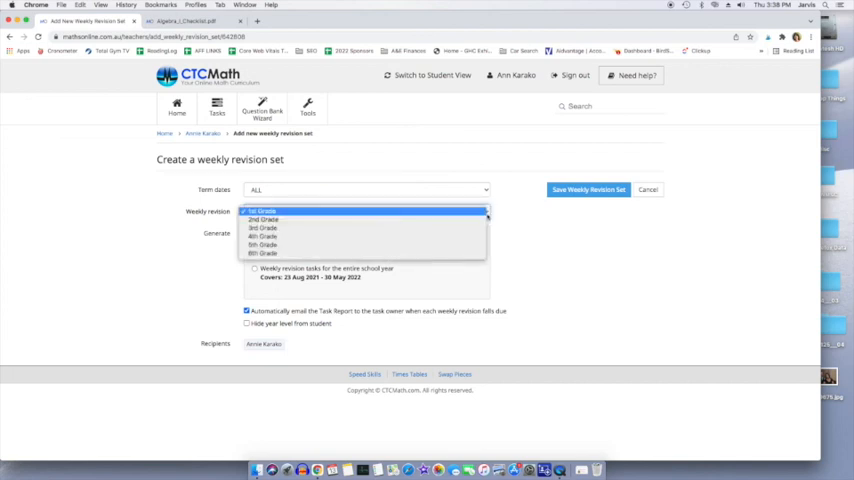
left_click(263, 211)
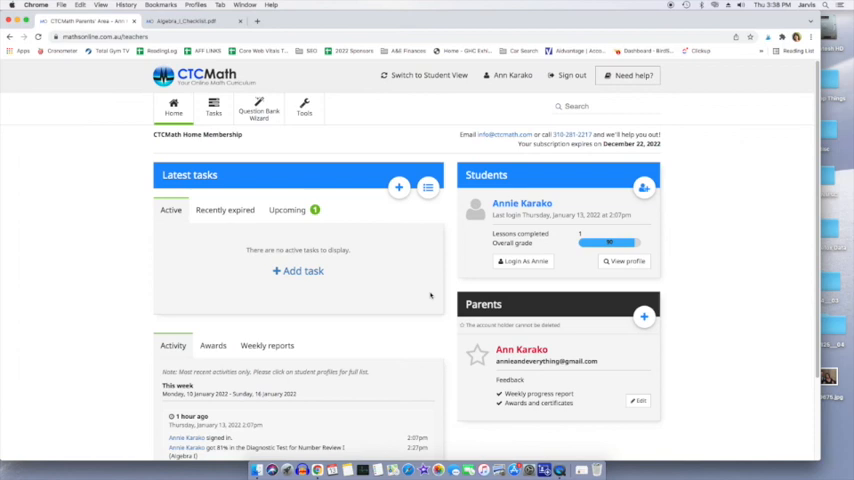
mouse_move(148, 162)
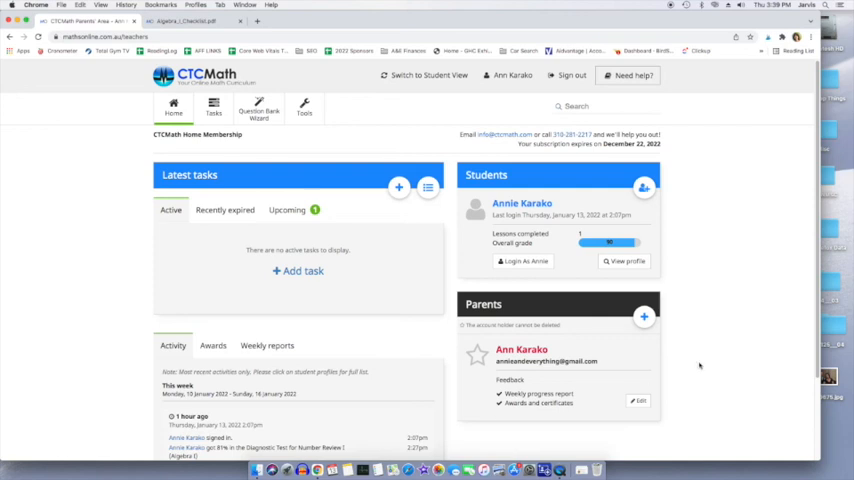
scroll("down", 3)
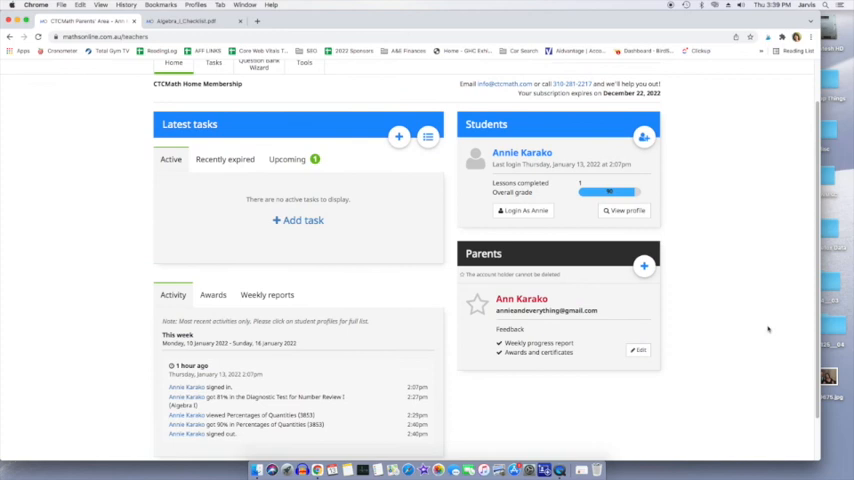
scroll("up", 3)
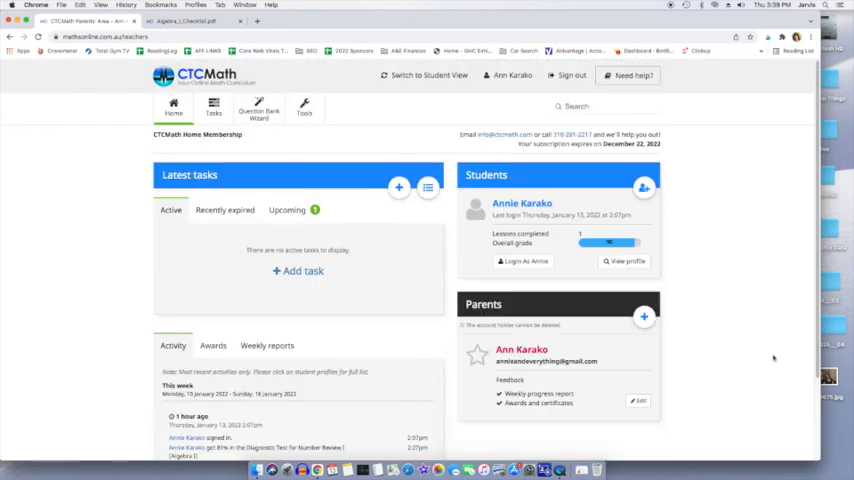
mouse_move(757, 361)
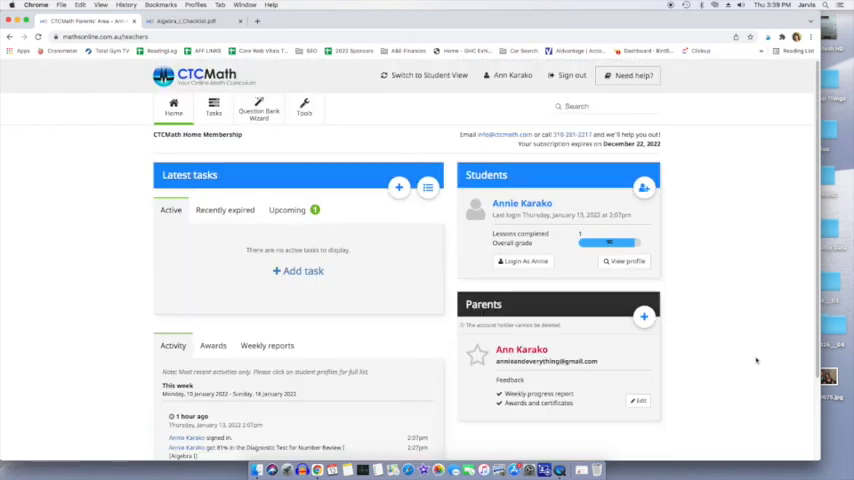